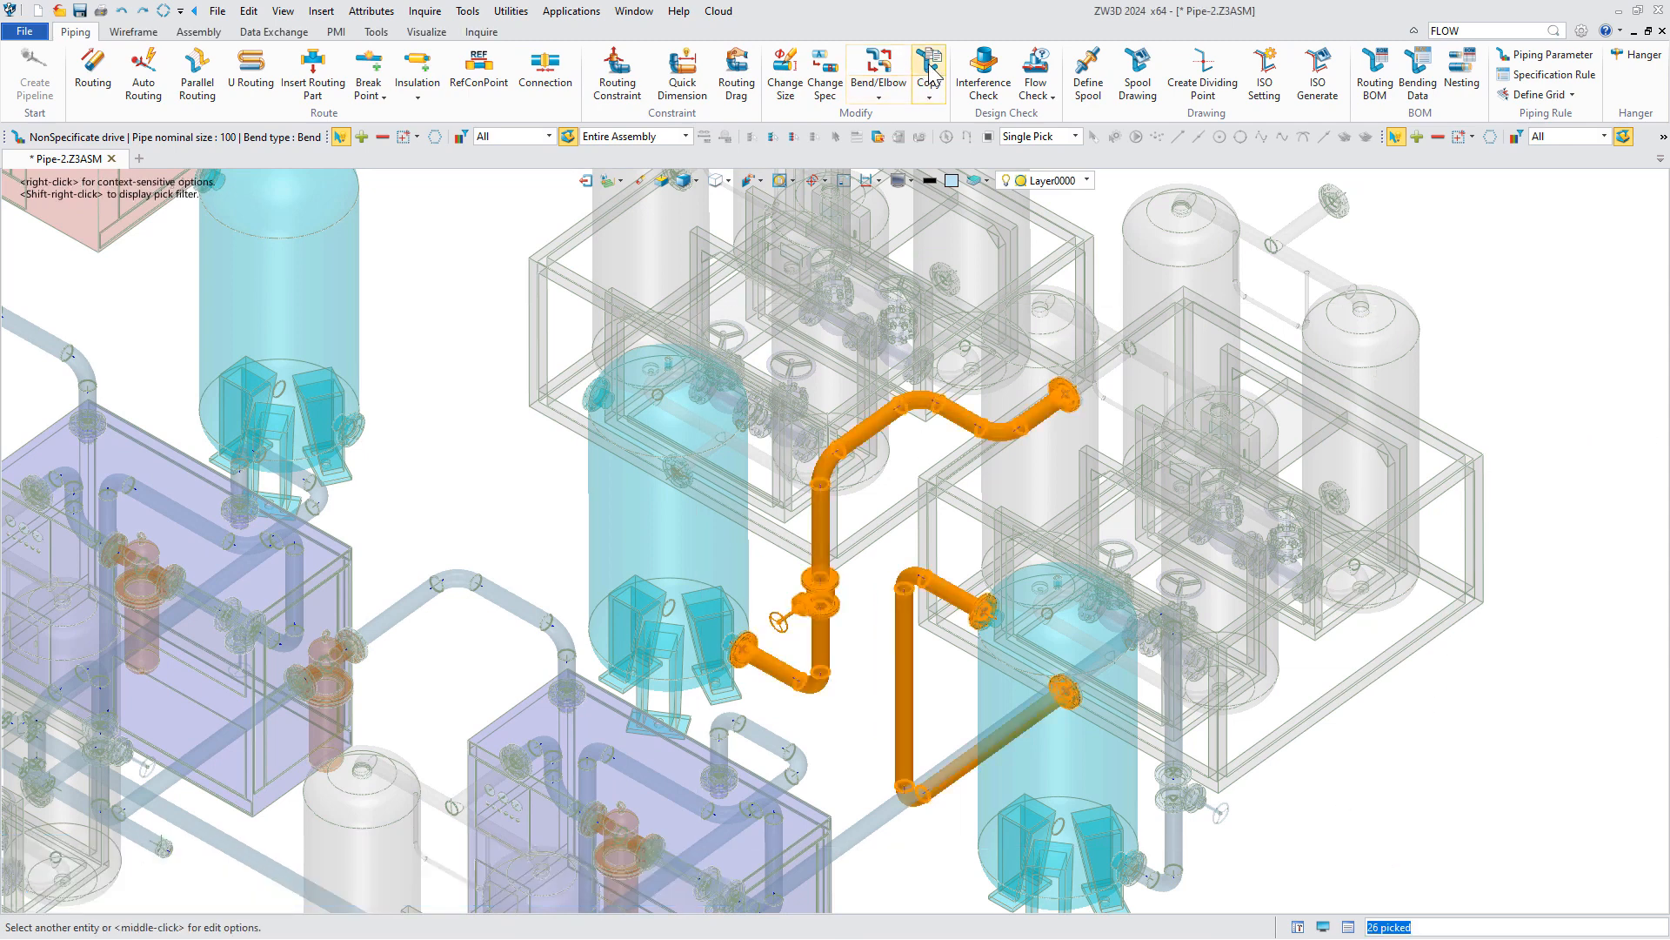
- Copy the multi-bend pipeline run, valves and flanges included, to a second position beside the vessels
left_click(928, 70)
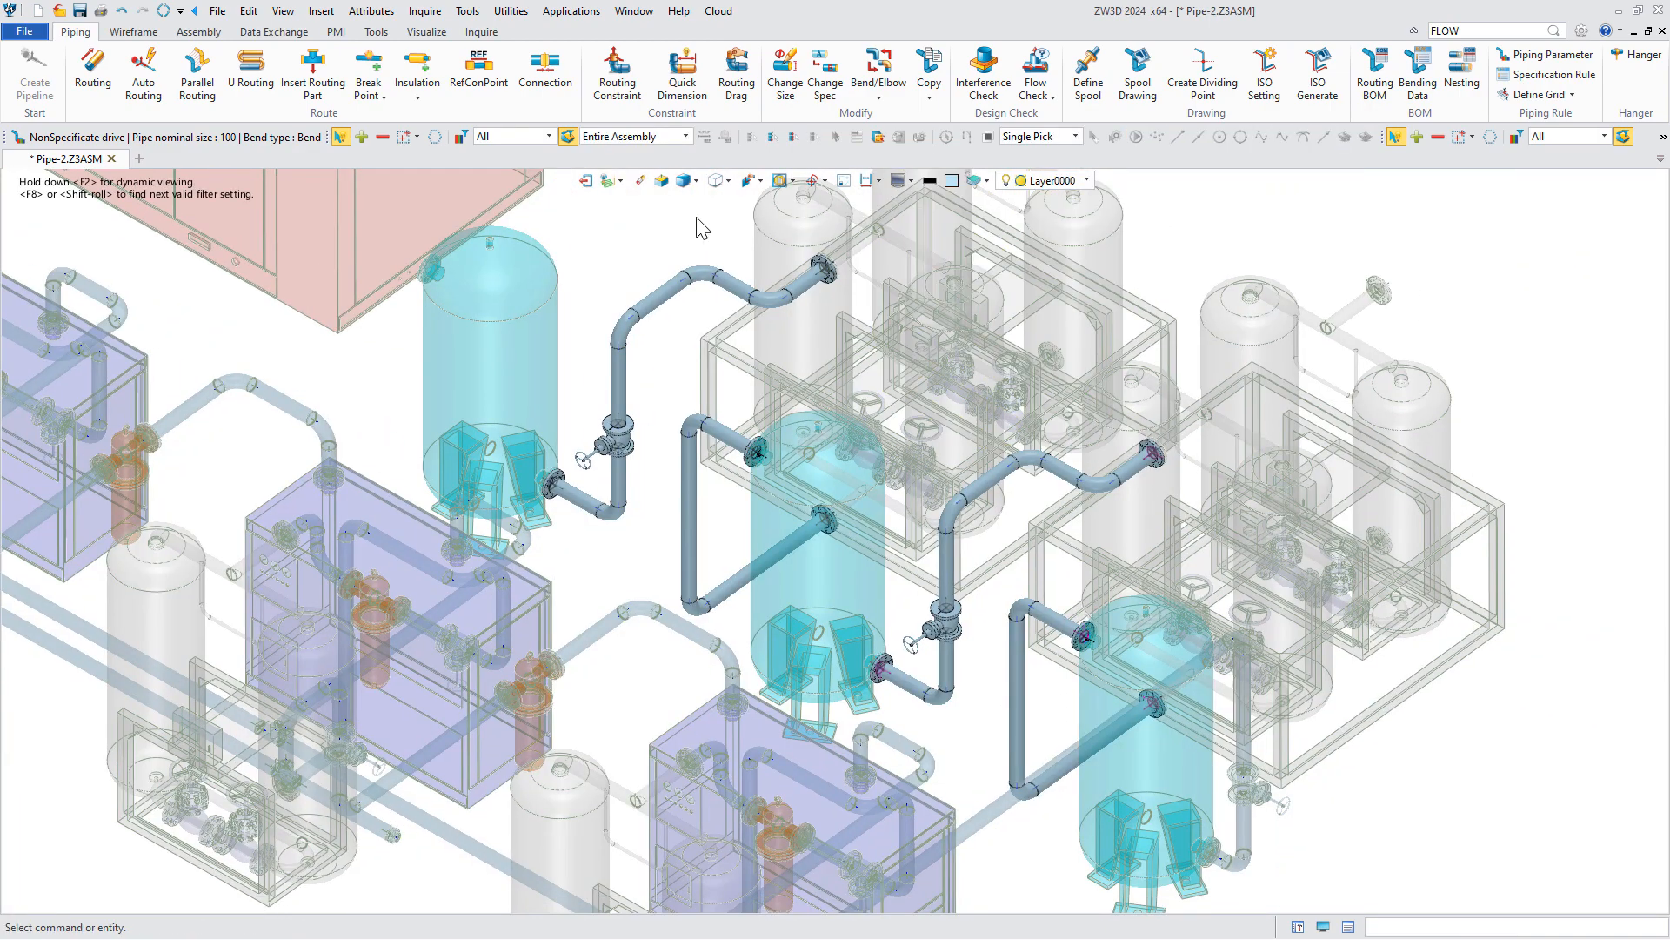
- Replace the four bends on the copied run with 90° butt-weld elbows and return to the Air compressor plant assembly
left_click(877, 69)
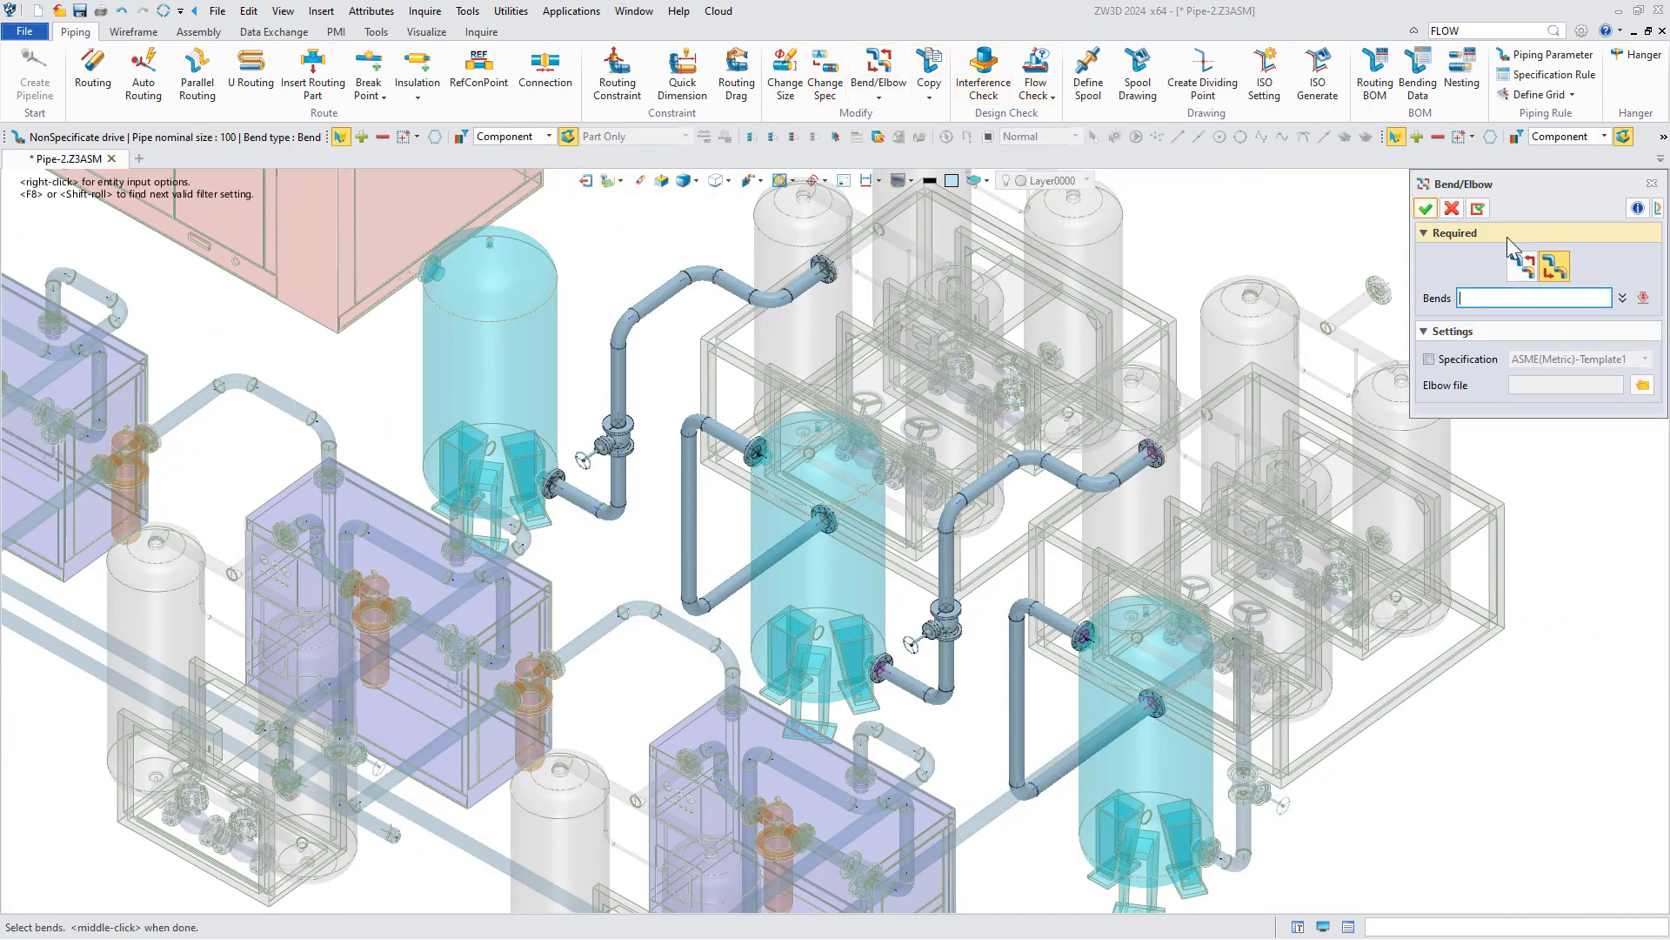
left_click(610, 506)
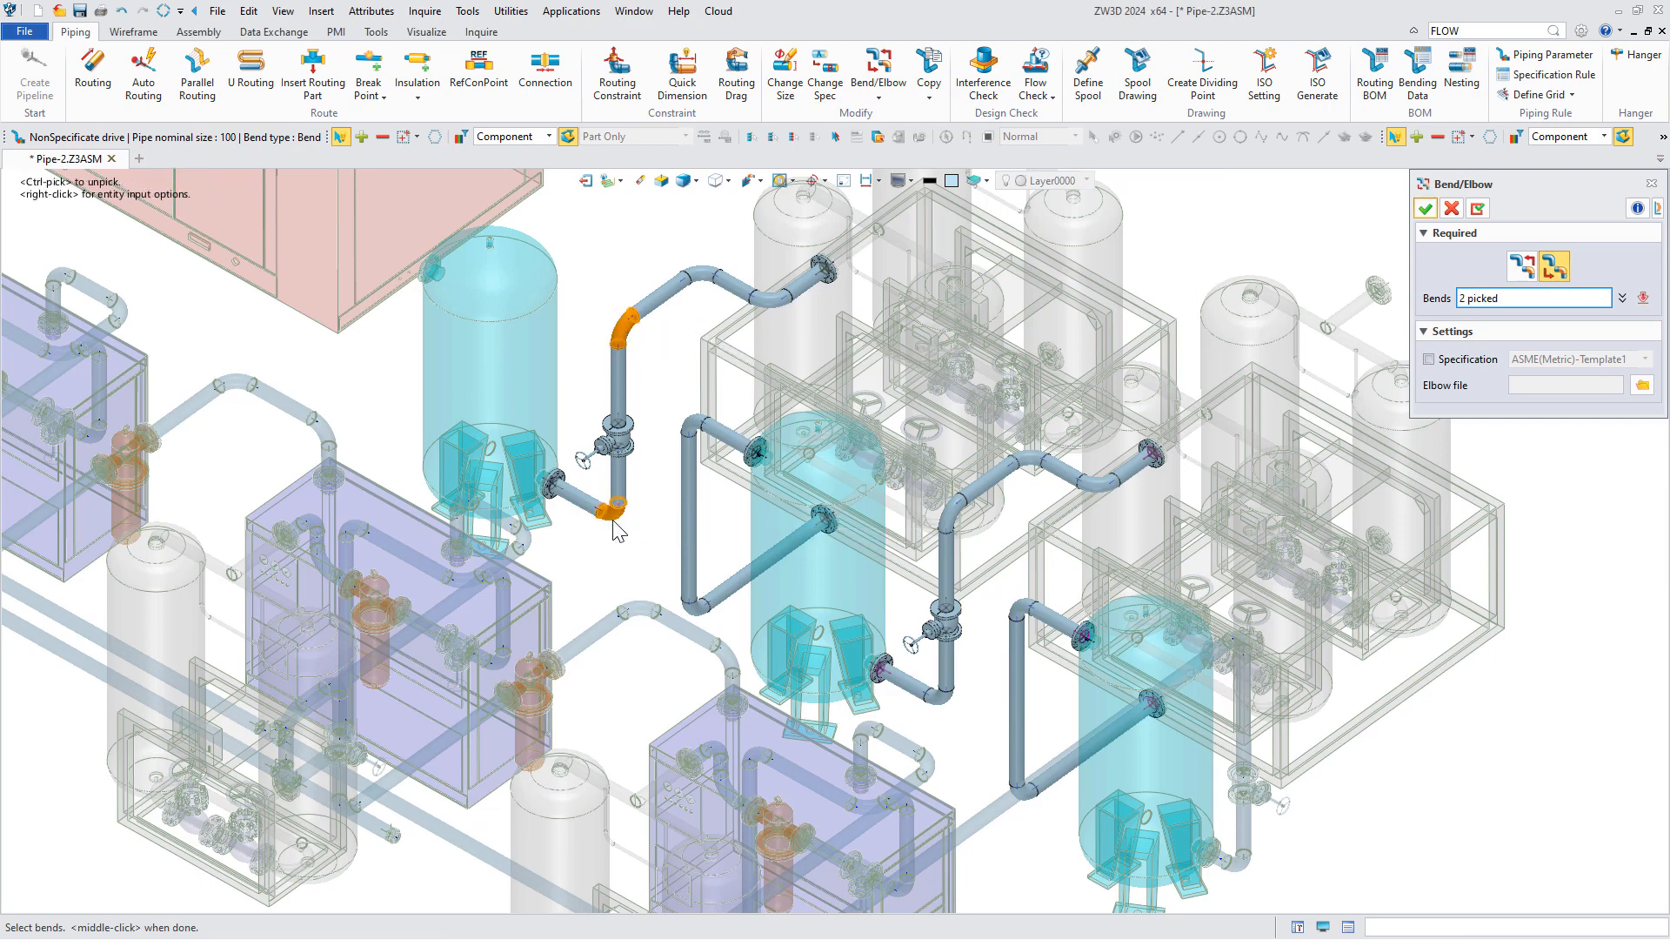
left_click(1641, 384)
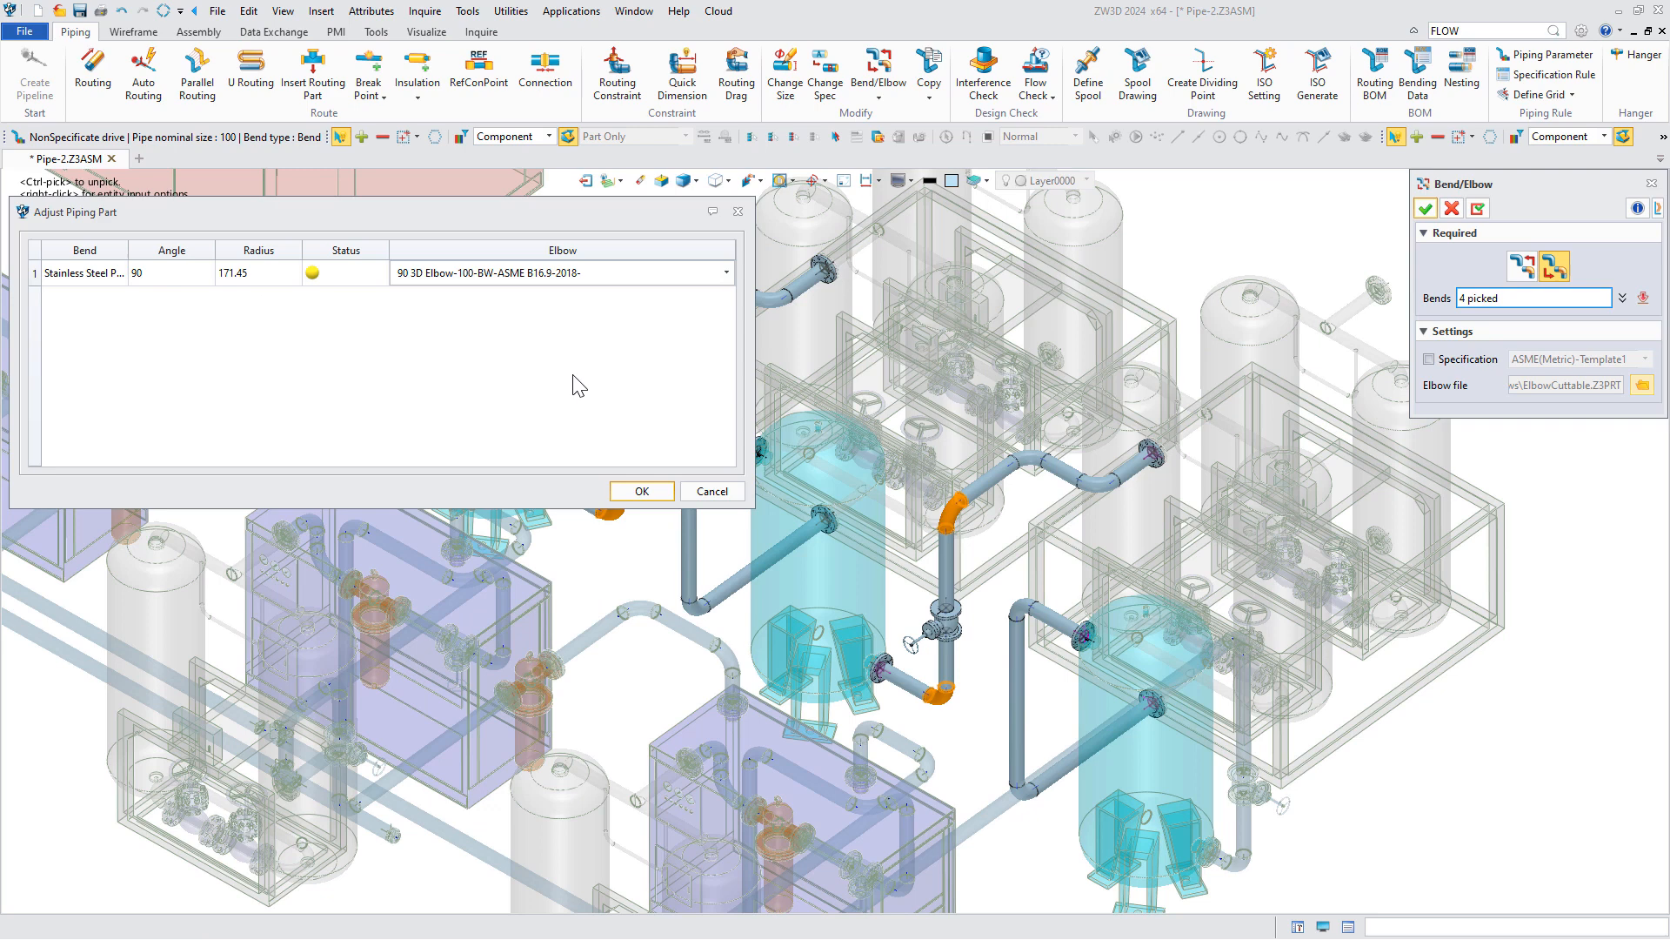
left_click(640, 490)
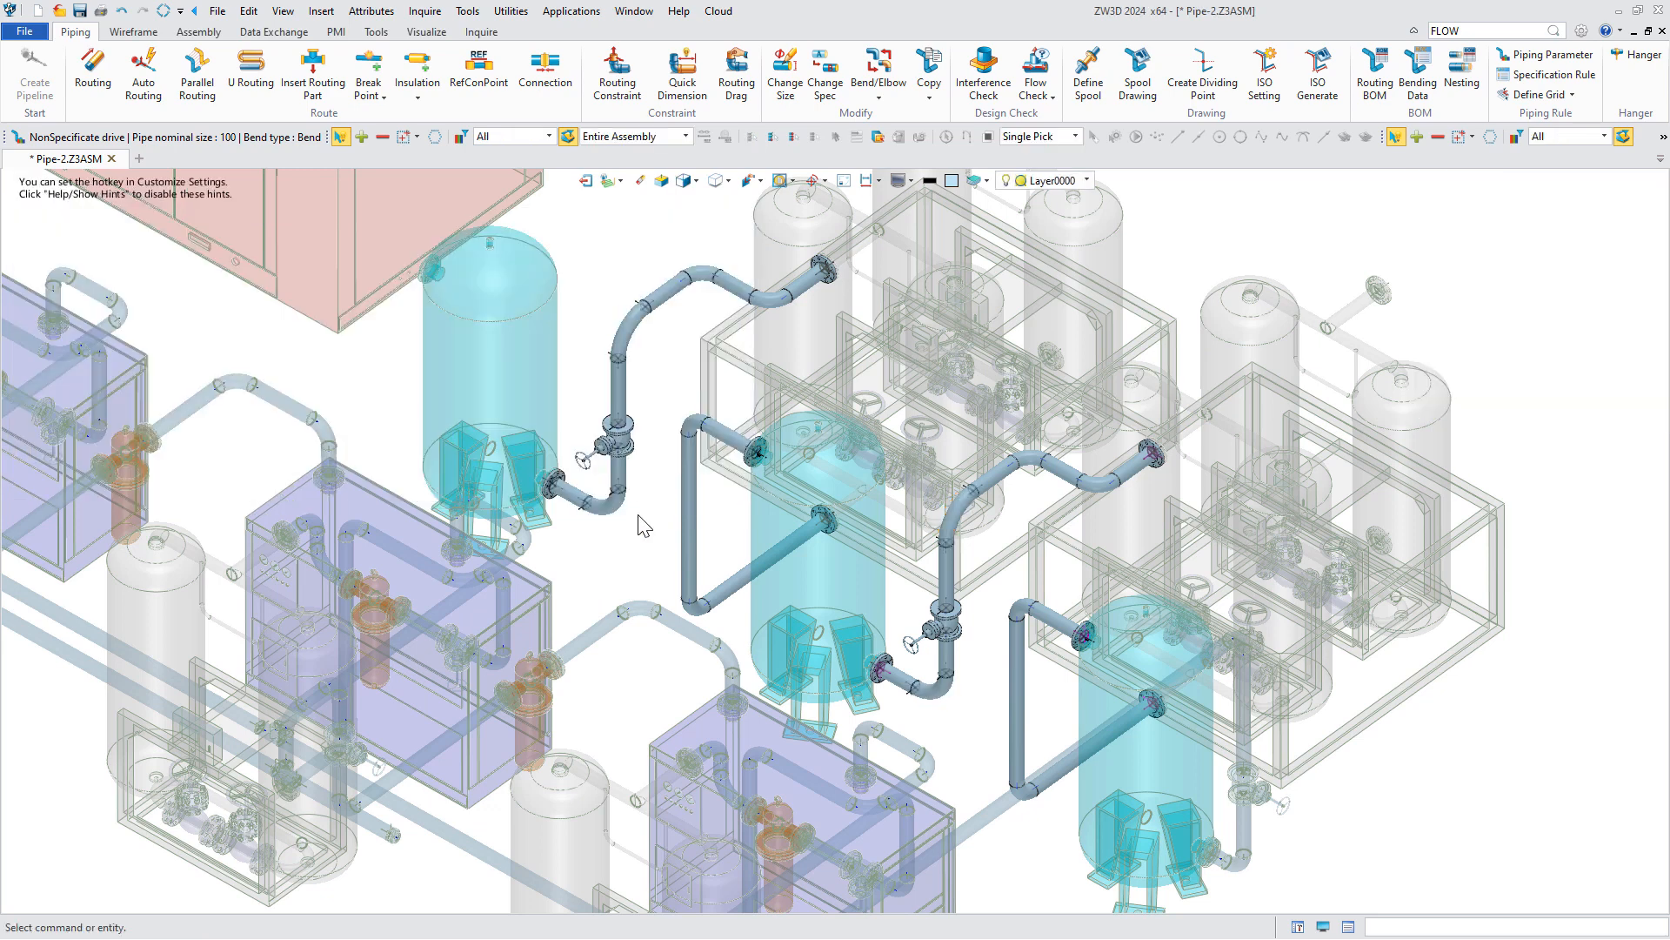
mouse_move(853, 149)
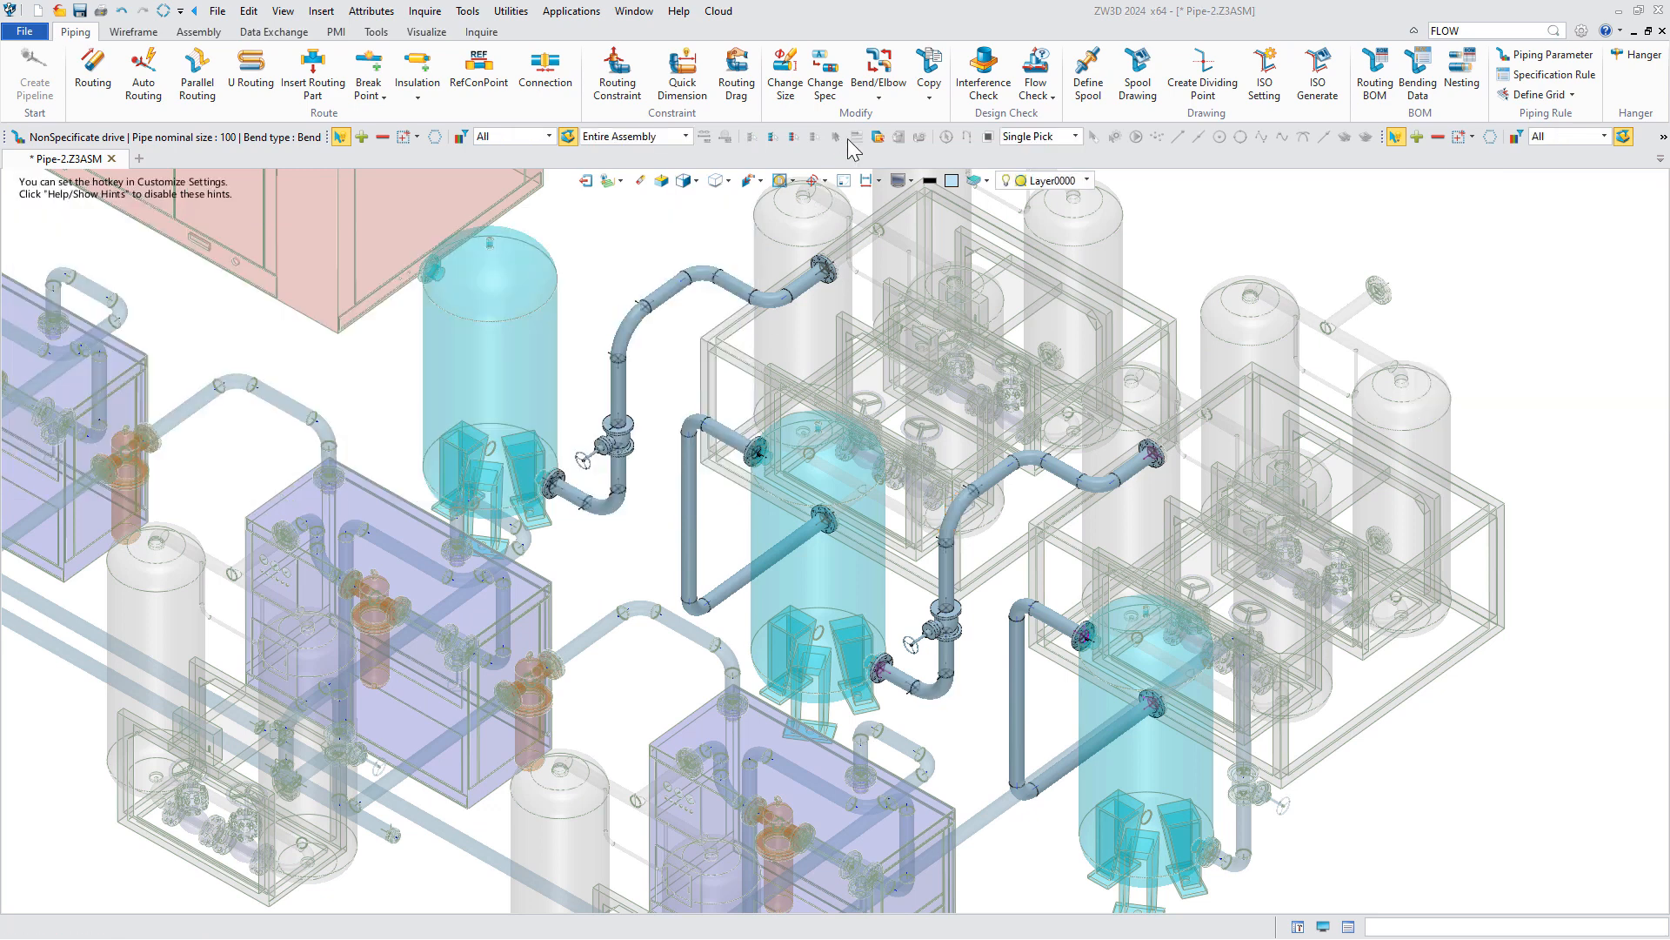
left_click(927, 66)
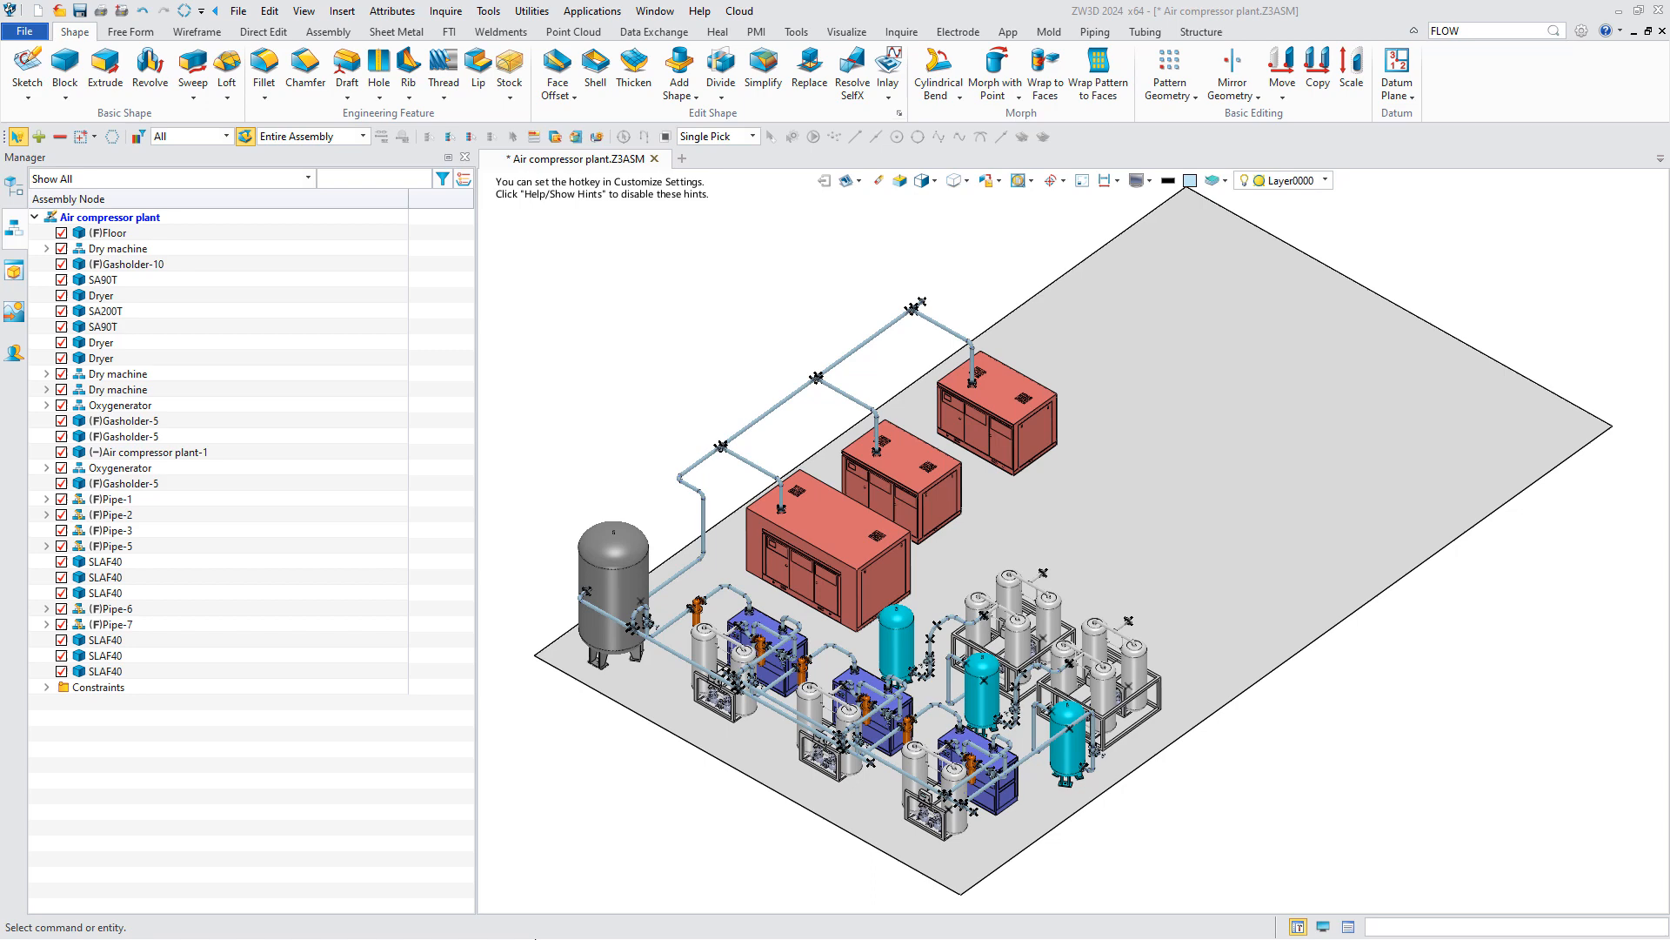
- Edit the Pipe-1 pipeline and bring up the Piping Spool Drawing settings
left_click(109, 499)
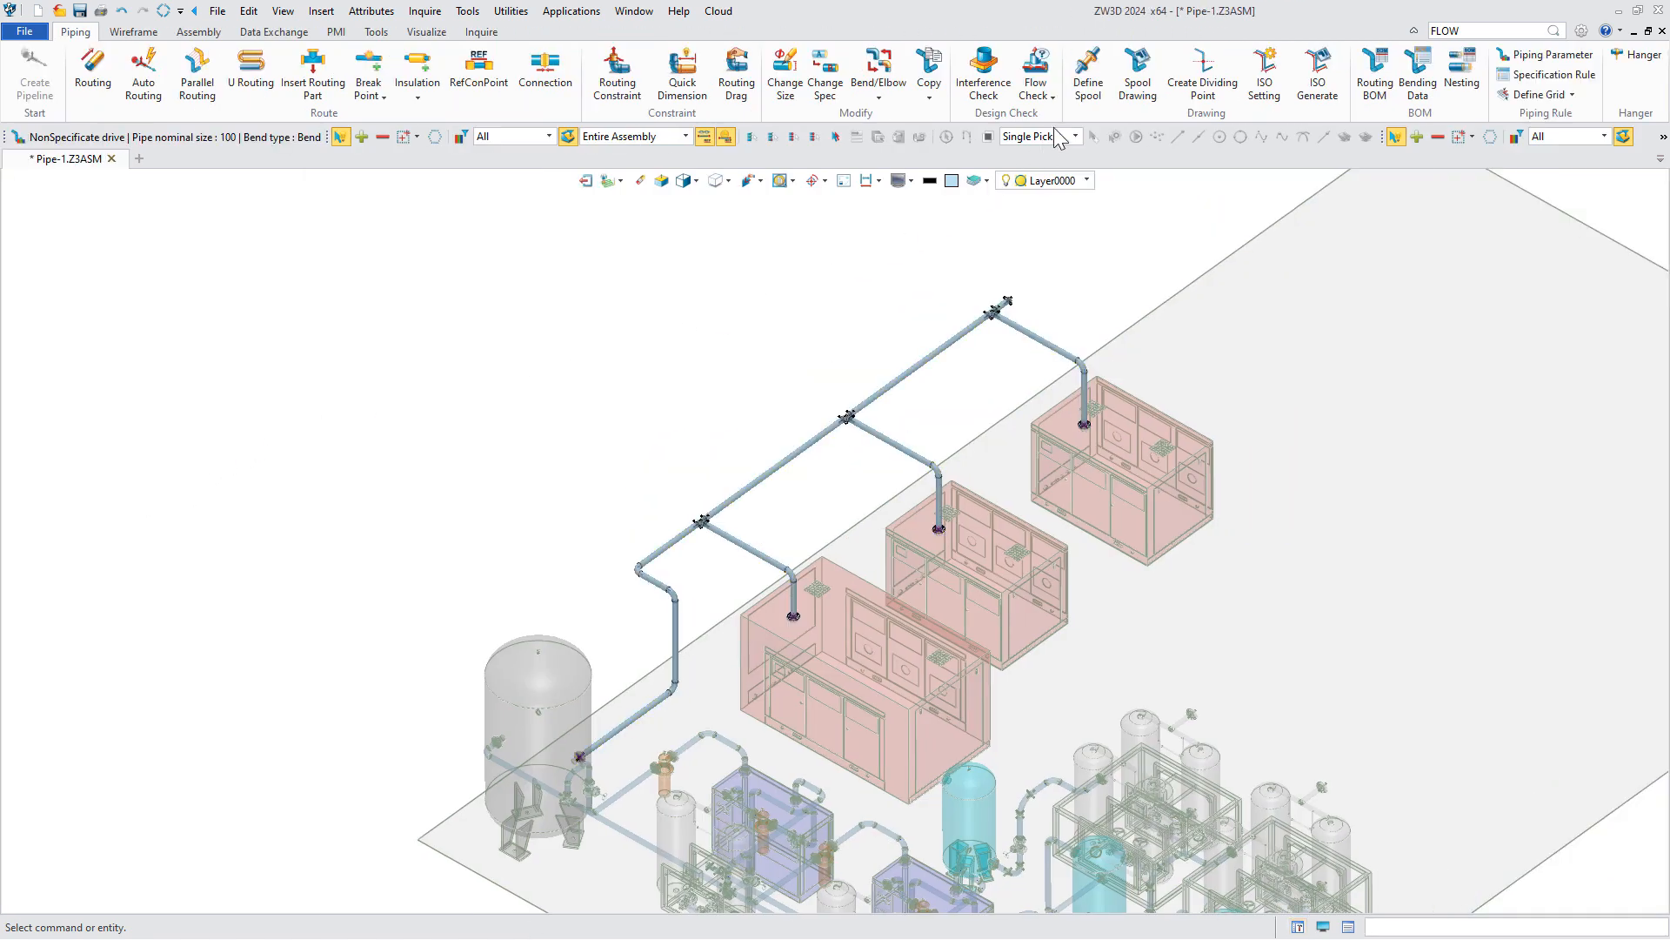
left_click(1136, 74)
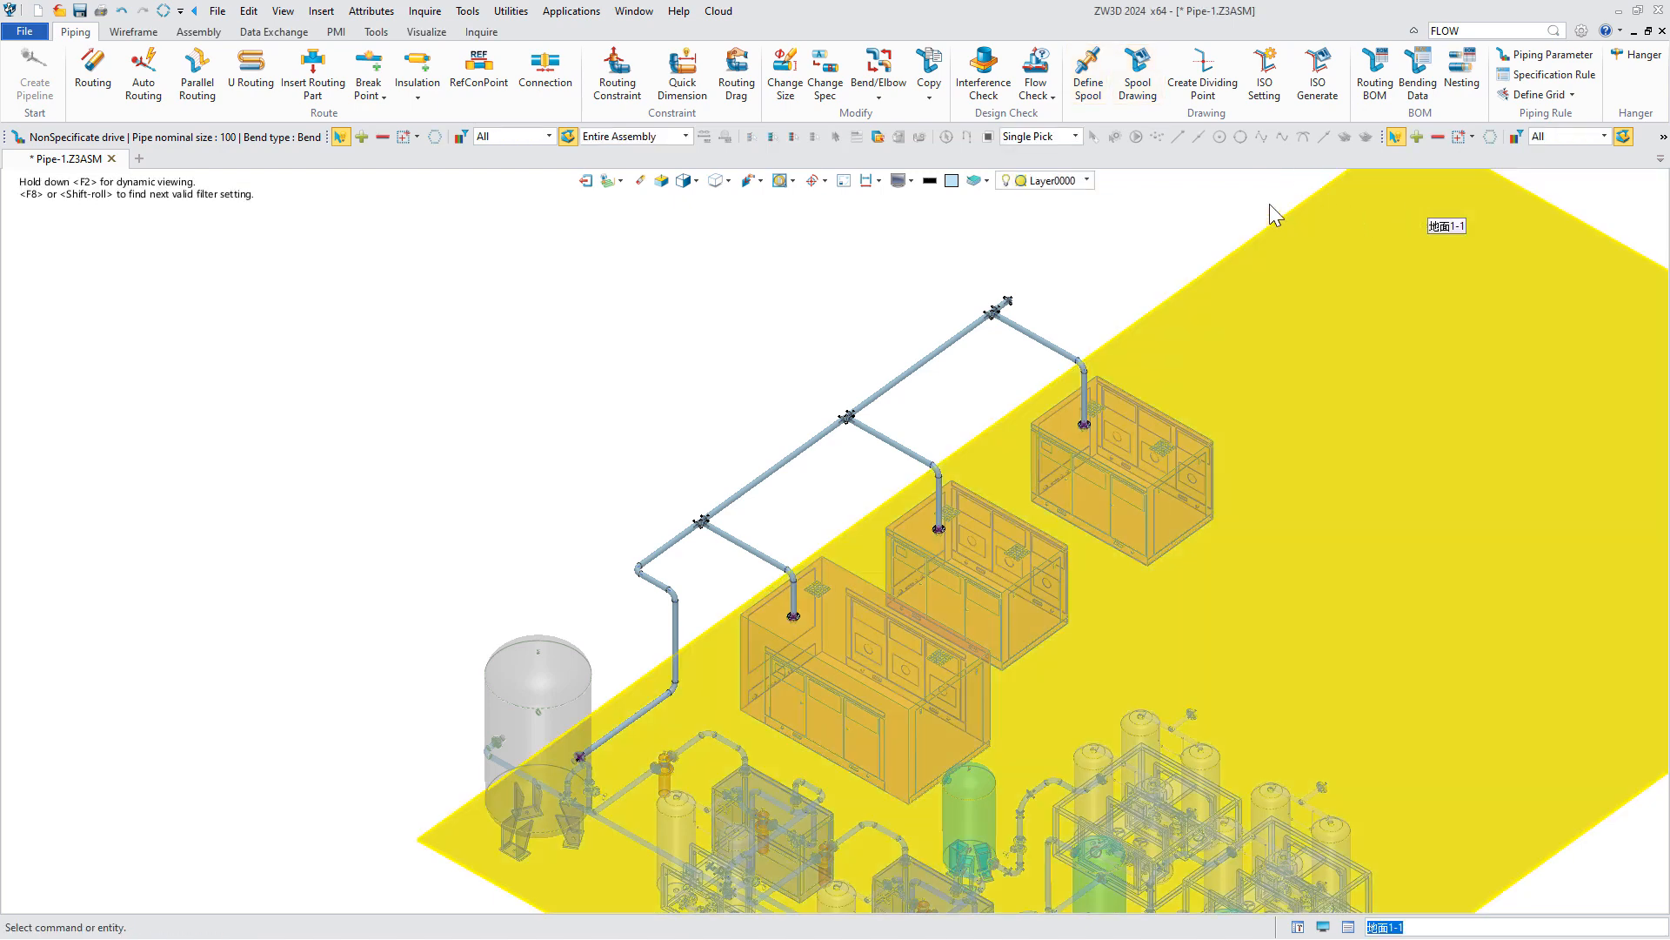
left_click(1137, 75)
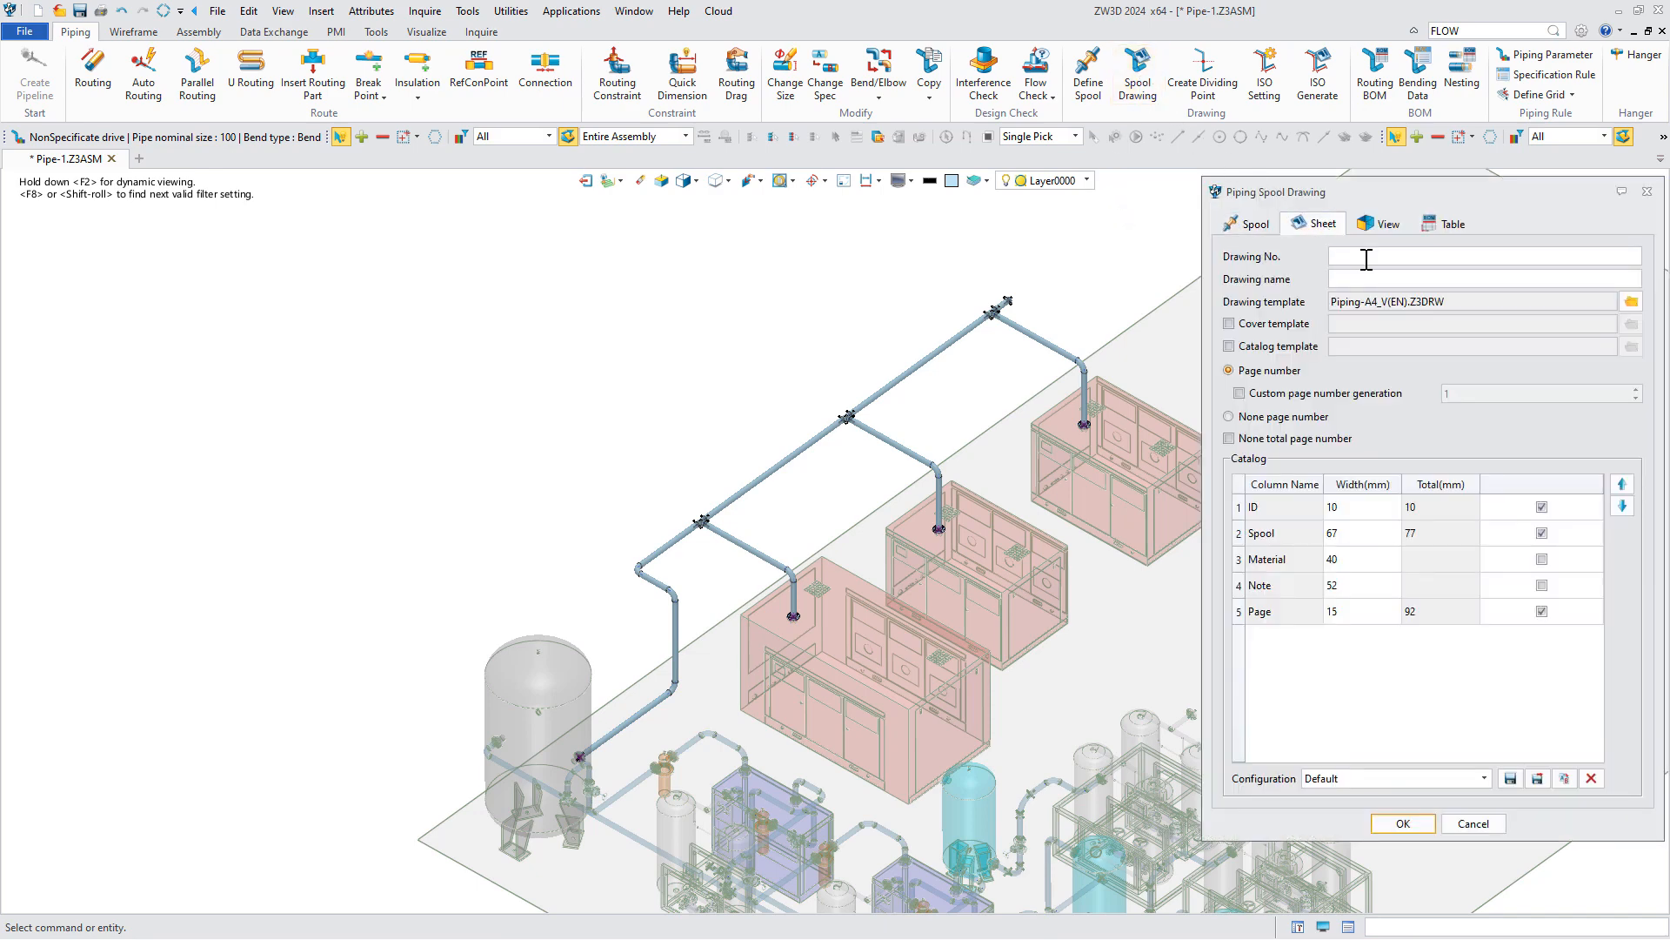
- Create spool drawing No. 1 named Pipe-1 with cover and catalog templates, reviewing the view layout
type("1")
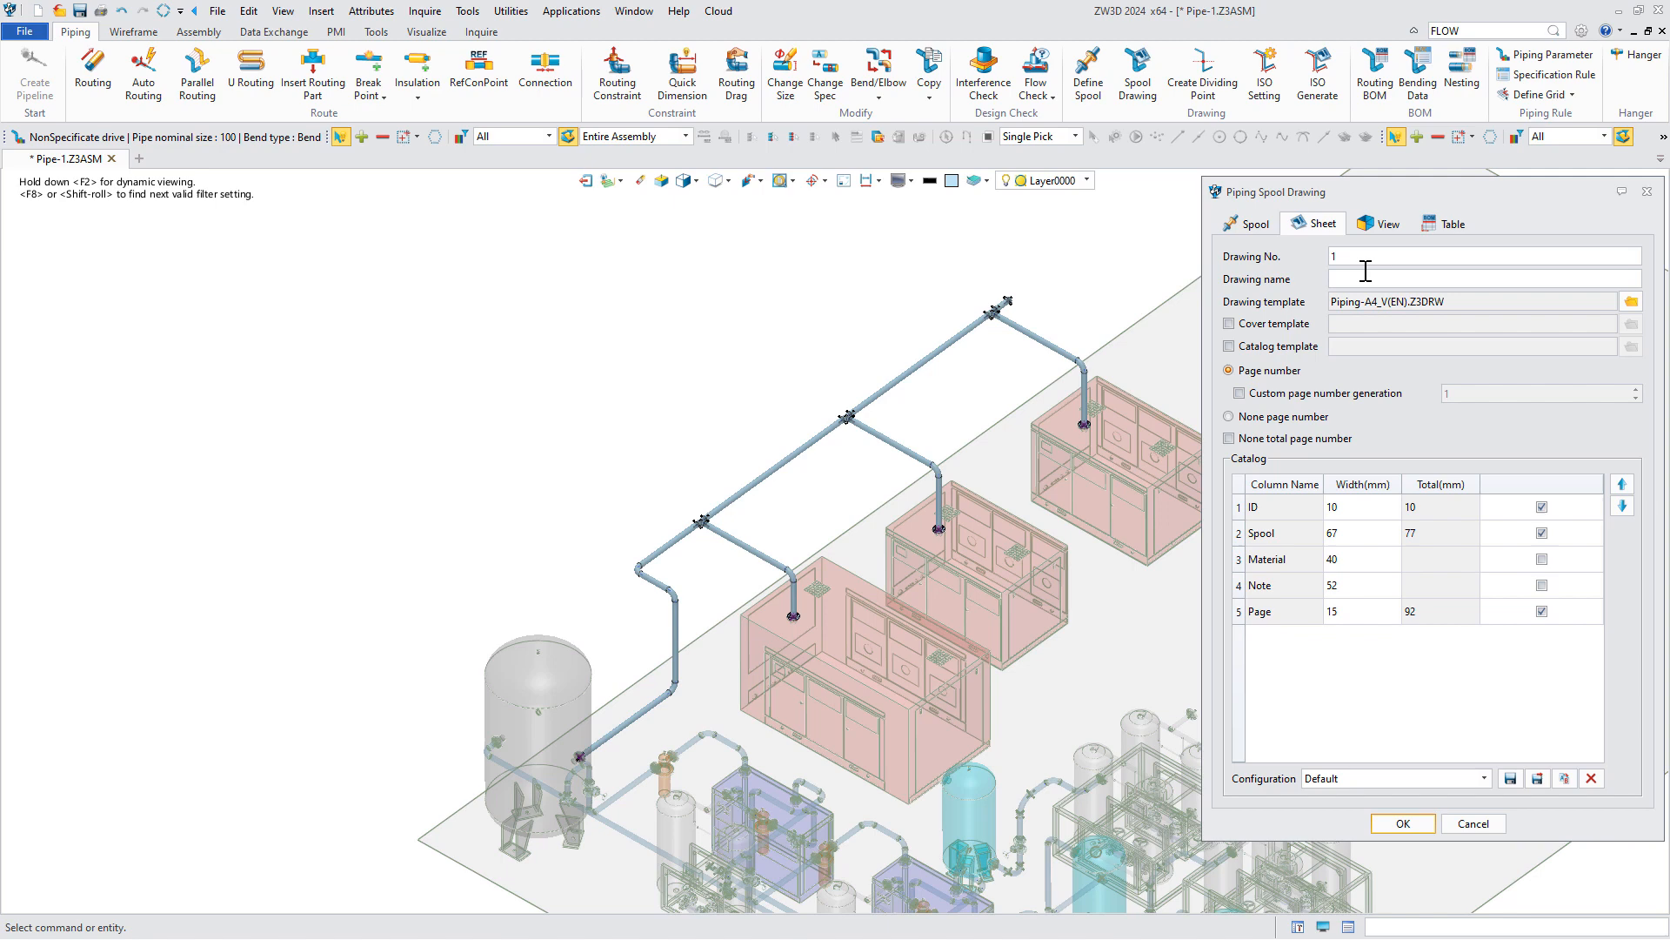
type("Pipe-1")
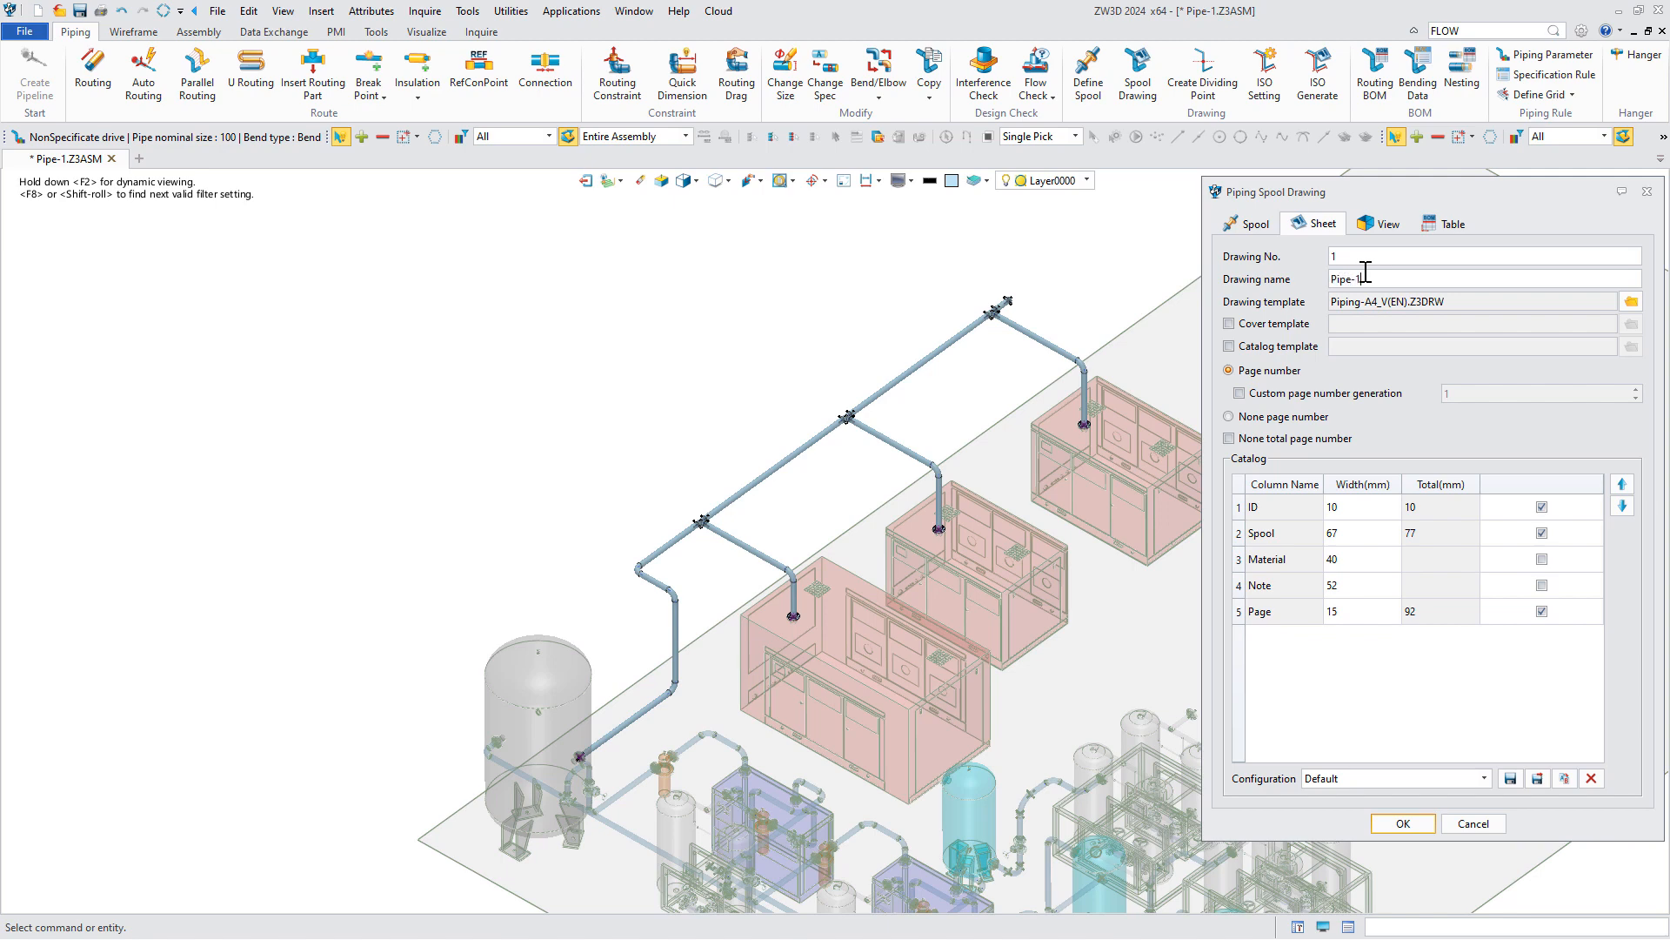
left_click(1630, 324)
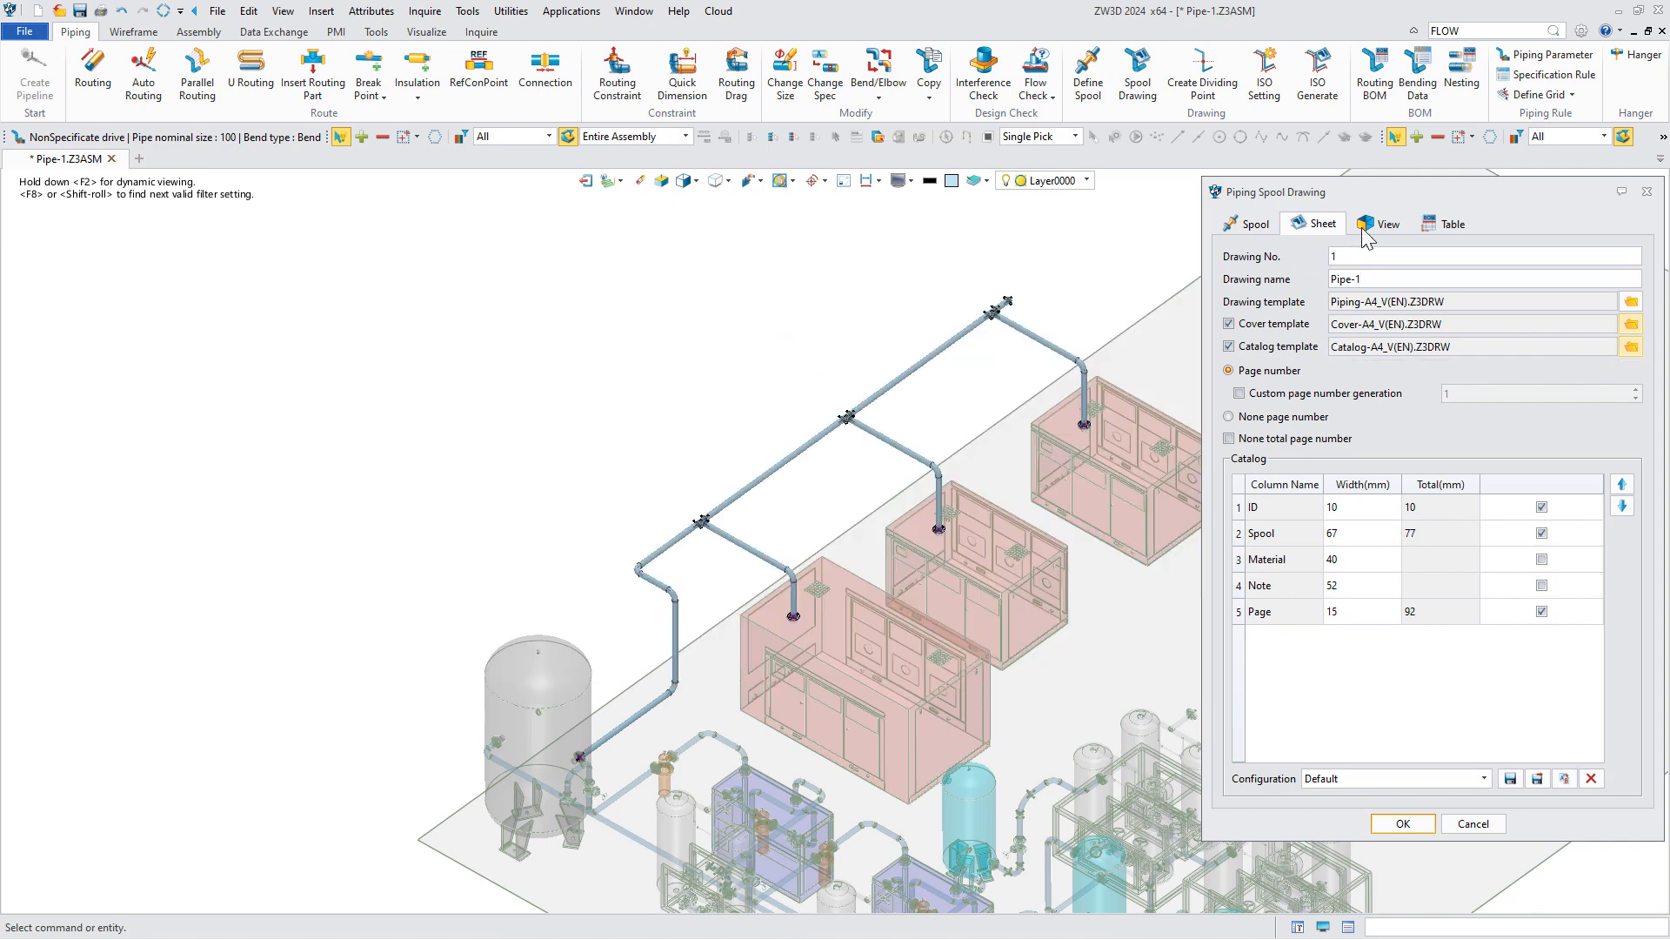
left_click(1378, 225)
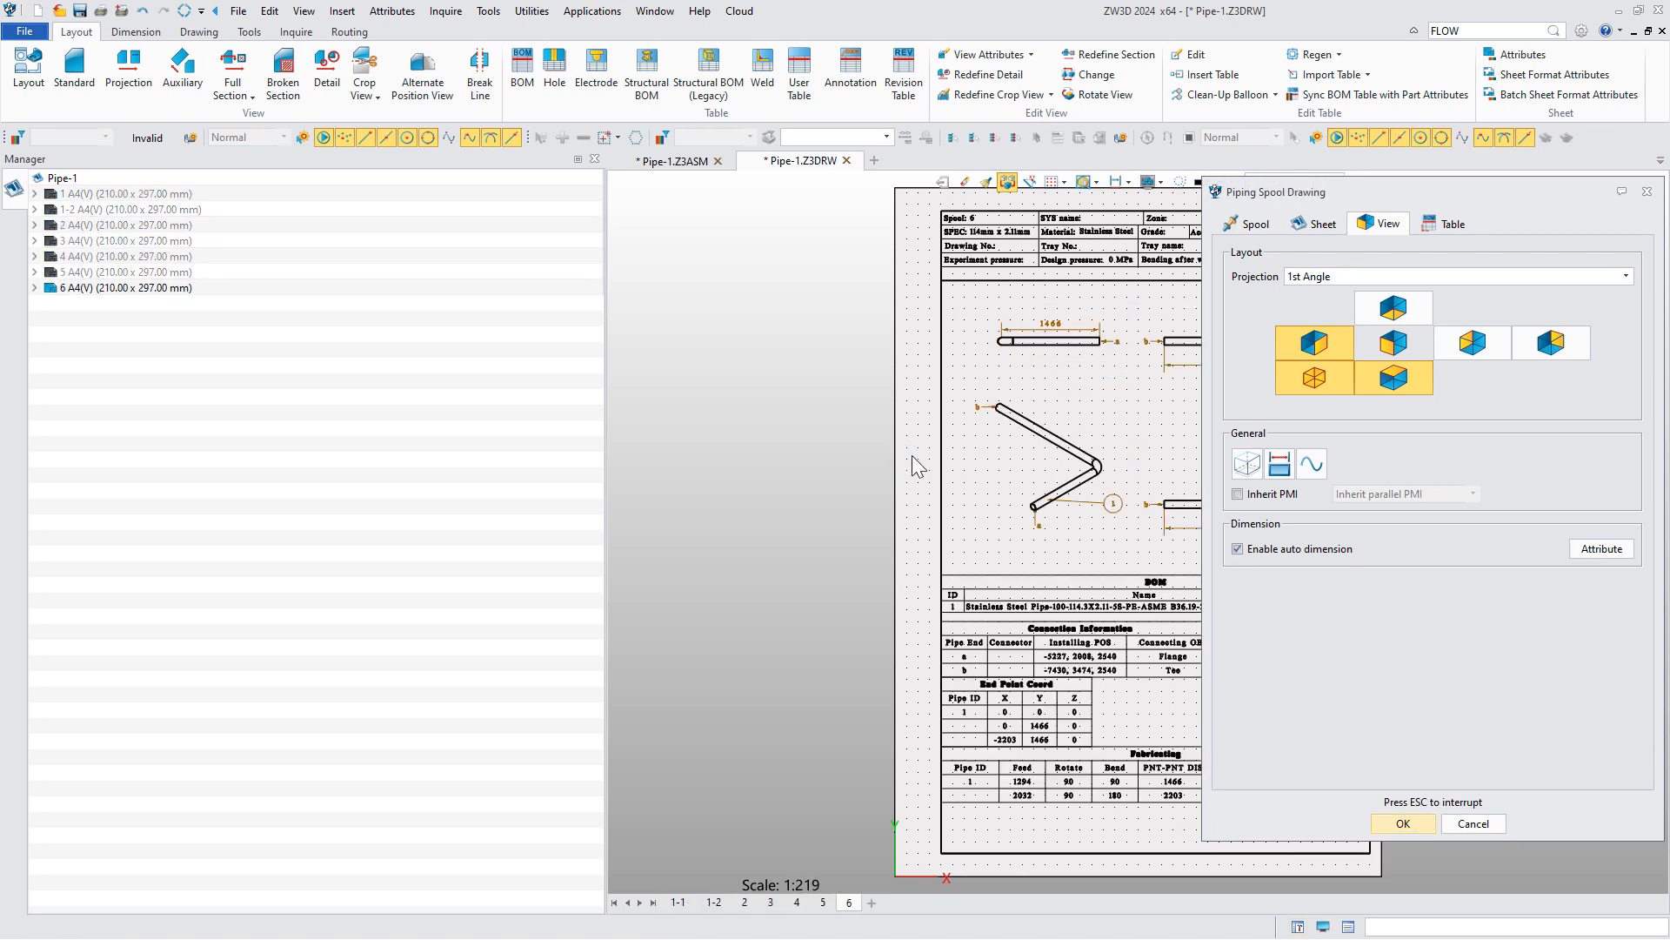
- Review the cover, catalog1 and 1-1 spool sheets, then return to the Pipe-1.Z3ASM assembly
left_click(1402, 823)
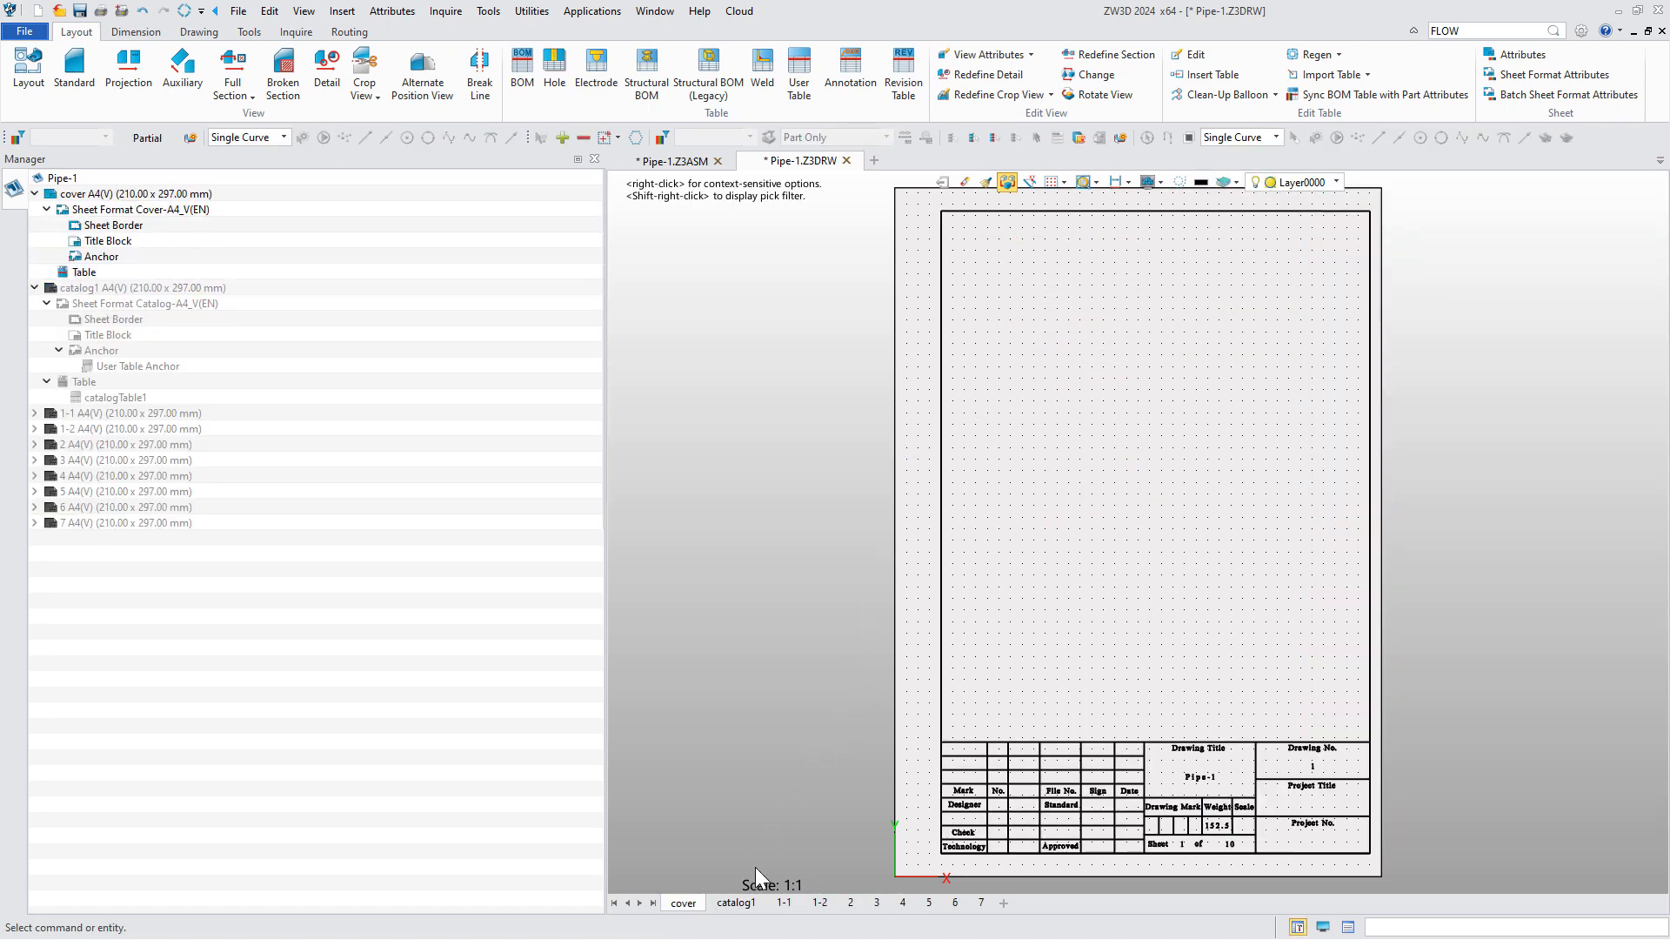
left_click(734, 904)
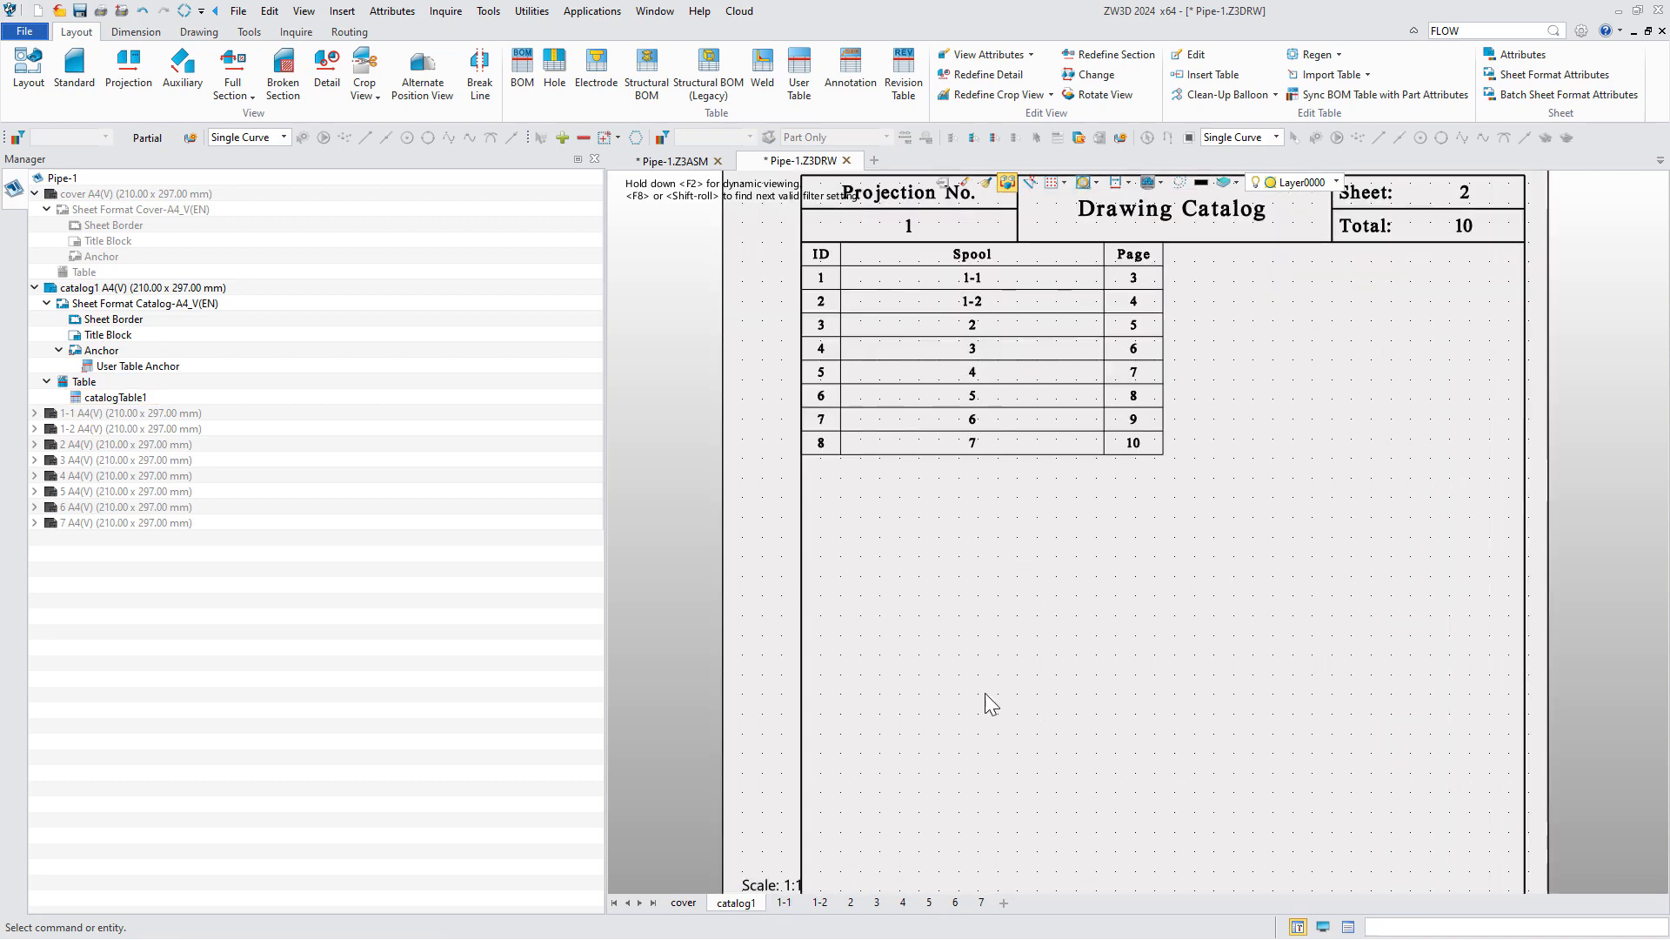
left_click(783, 903)
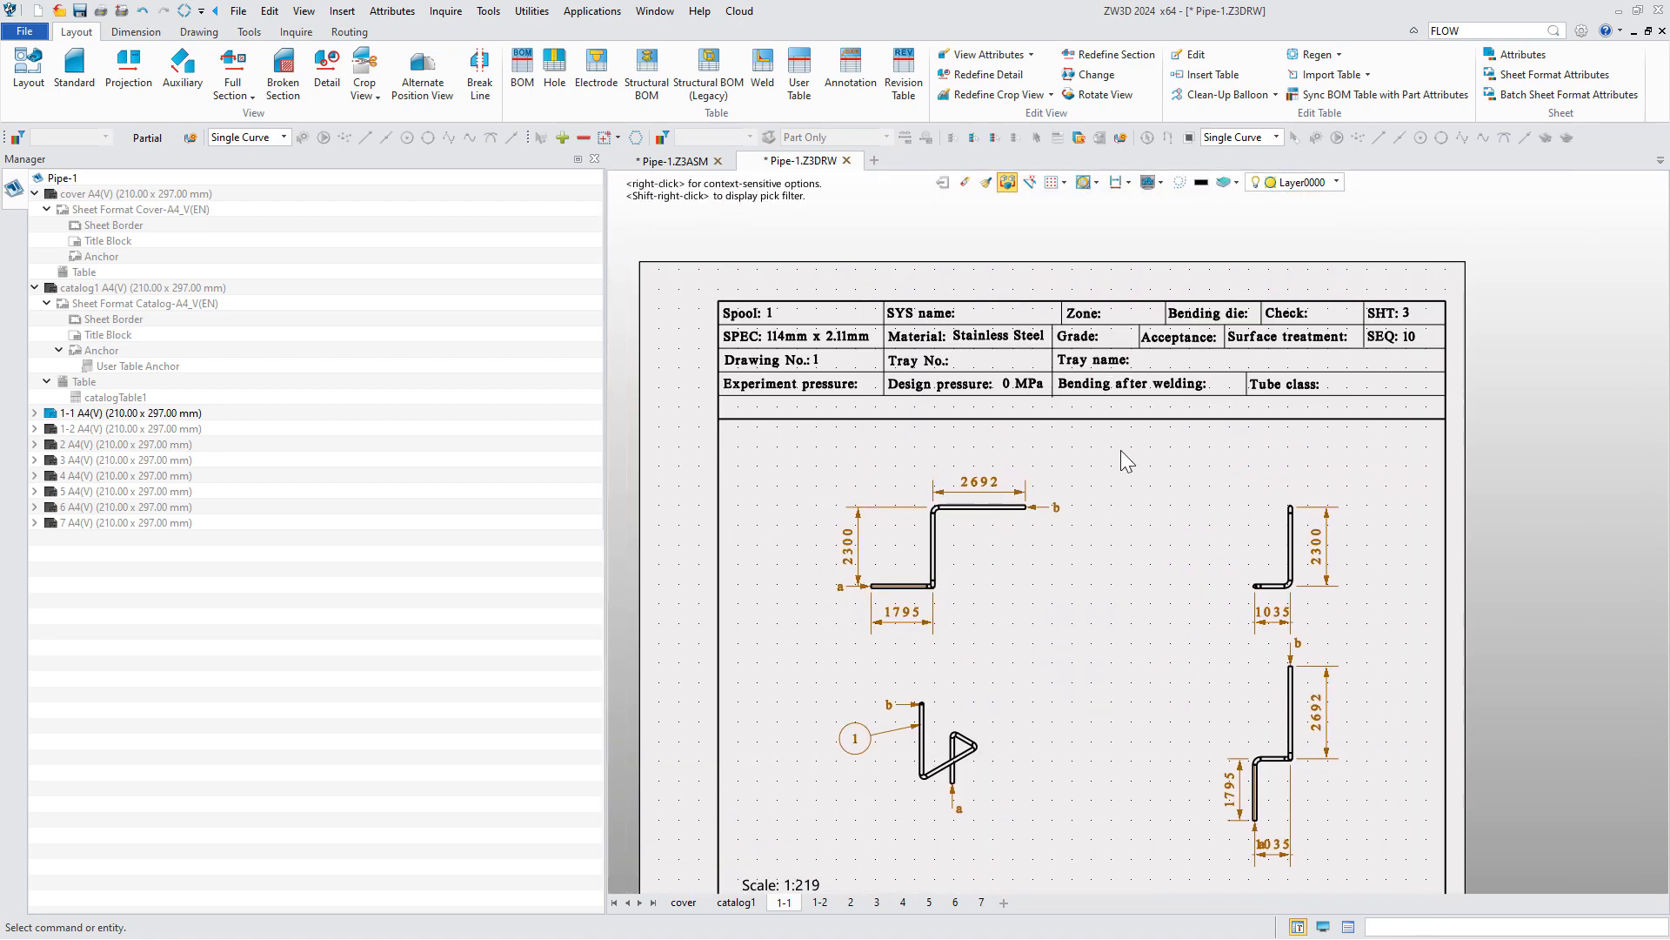
mouse_move(1130, 496)
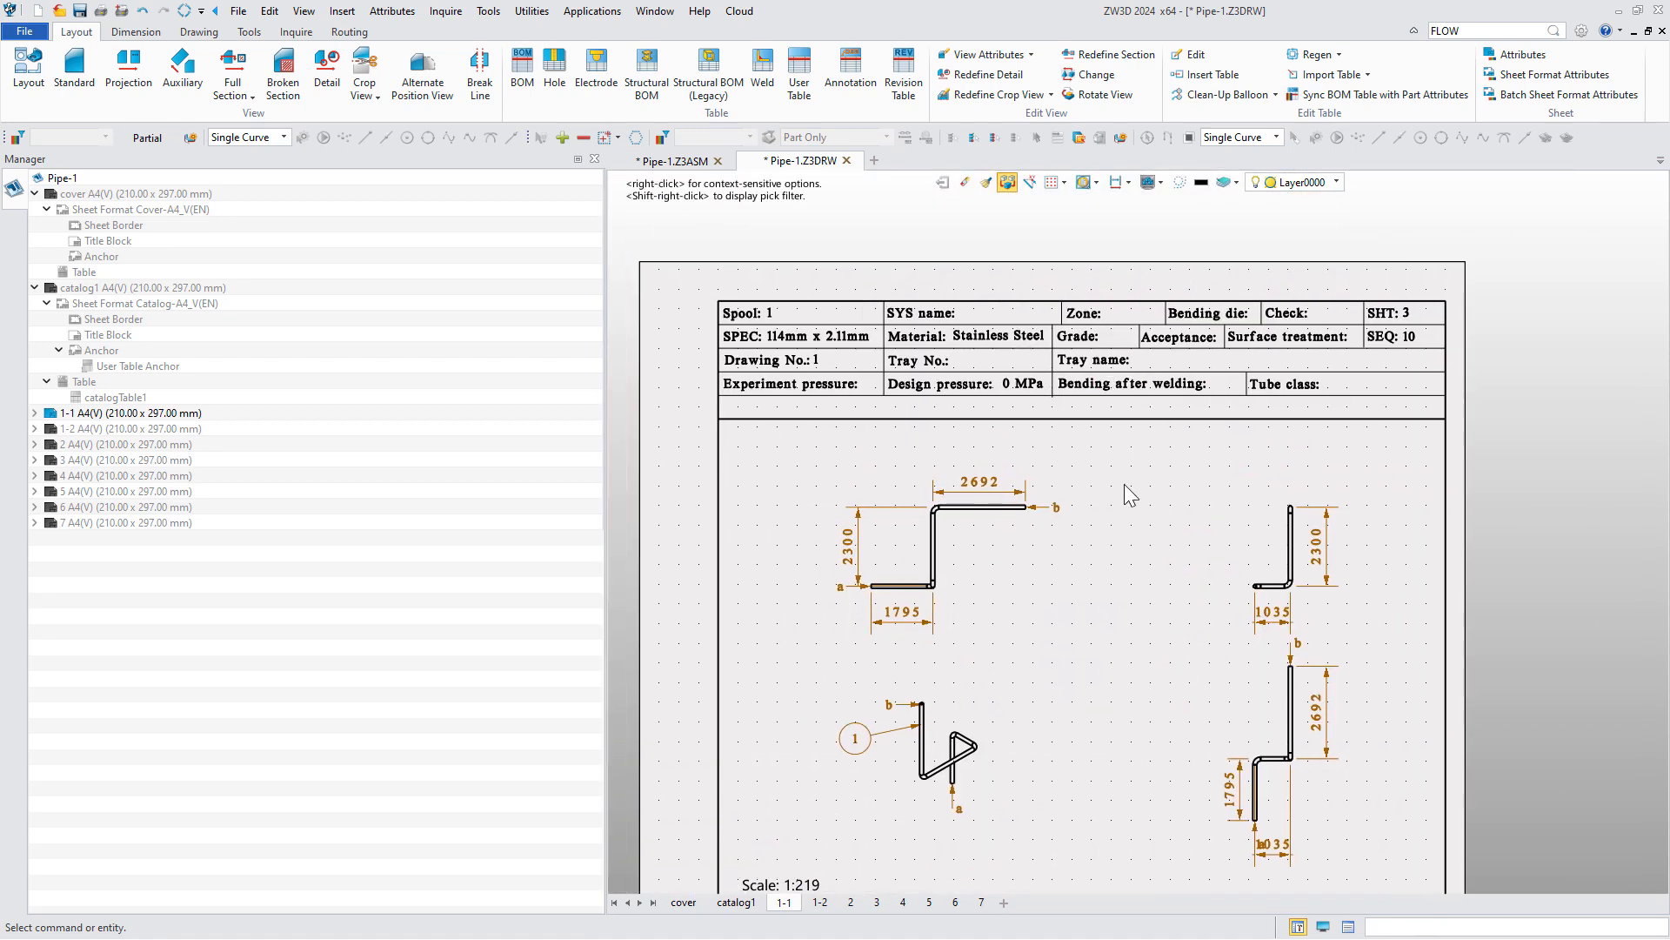
left_click(817, 903)
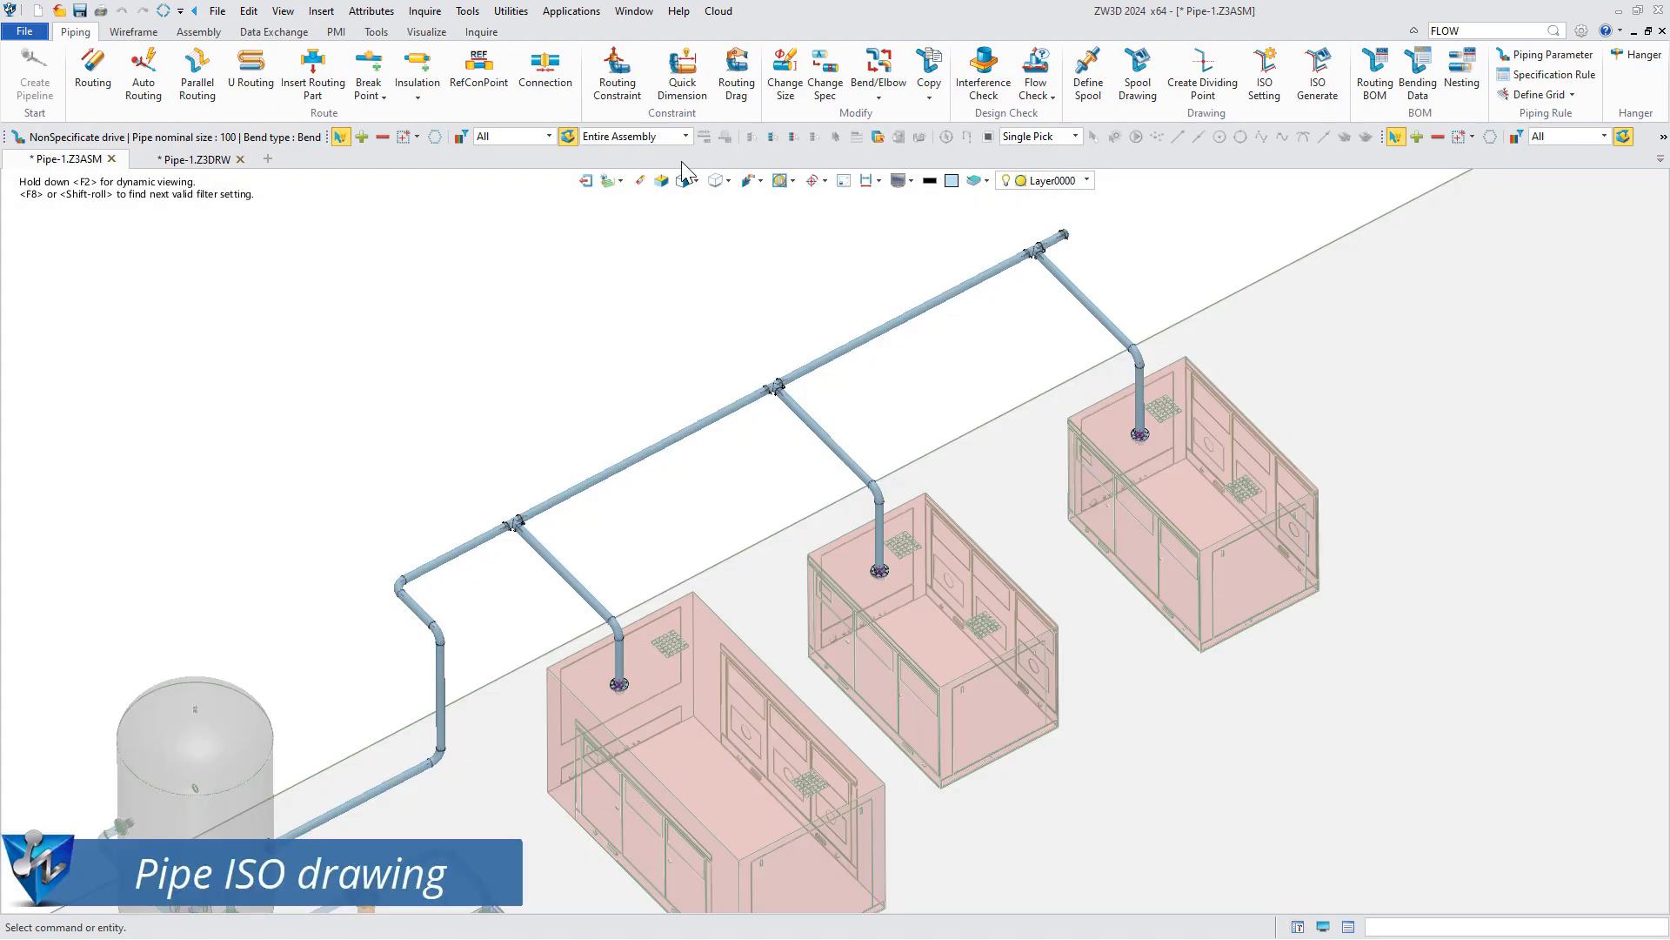
- Create a dividing point at the header pipe connection and bring up the ISO drawing settings
left_click(1203, 75)
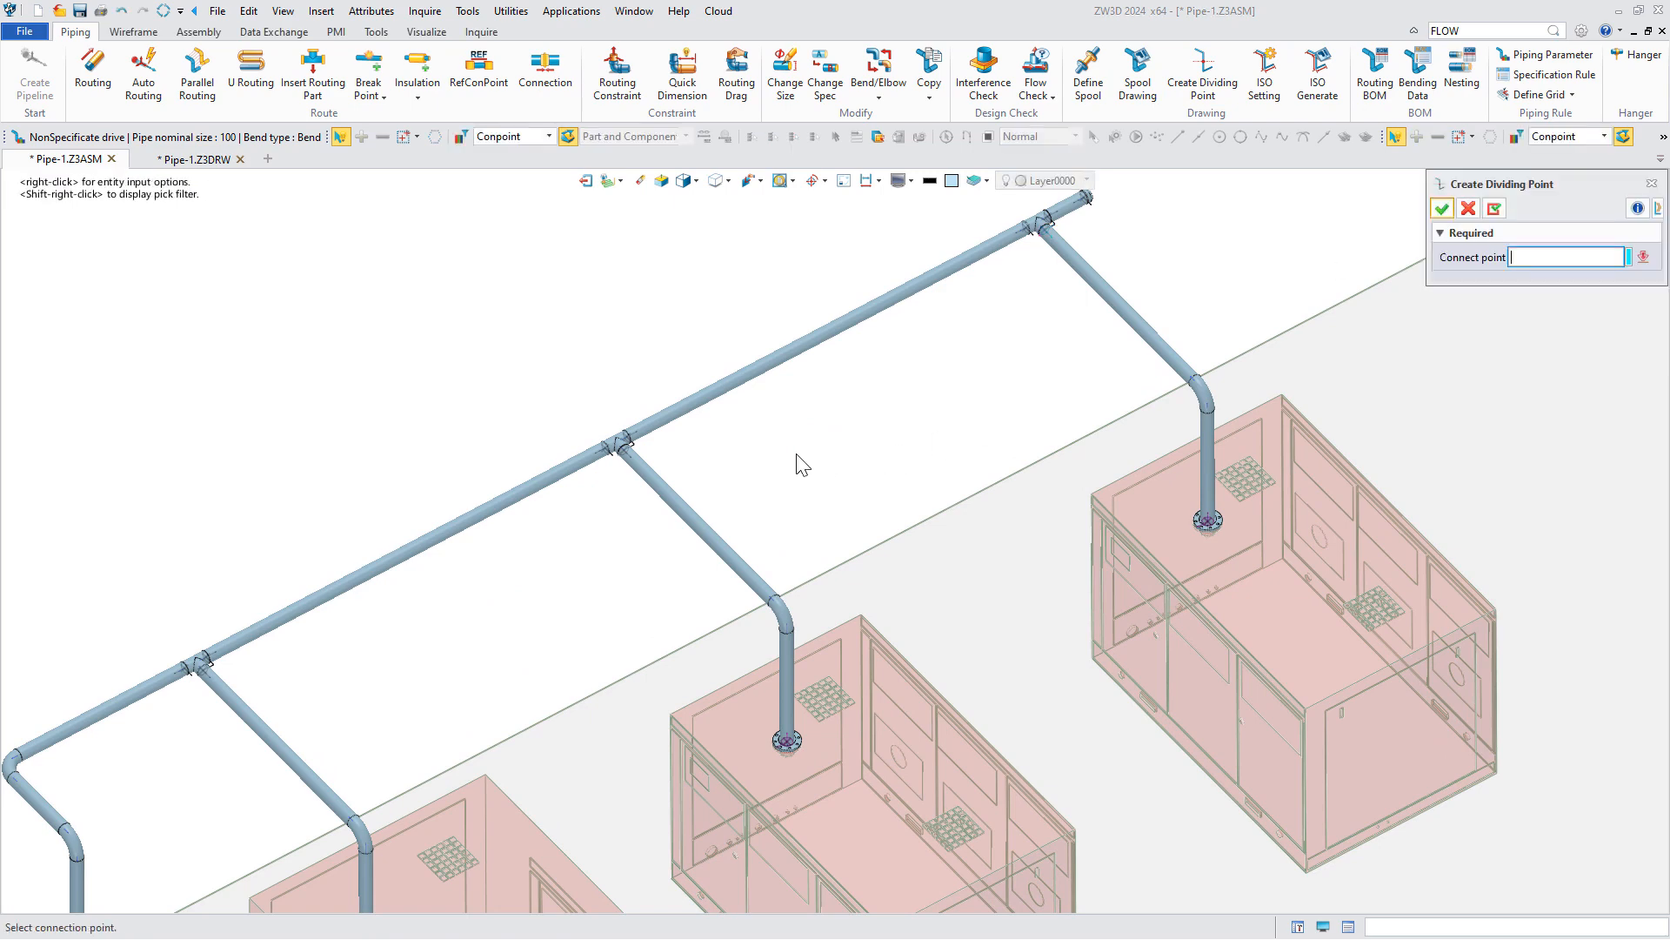
mouse_move(395, 656)
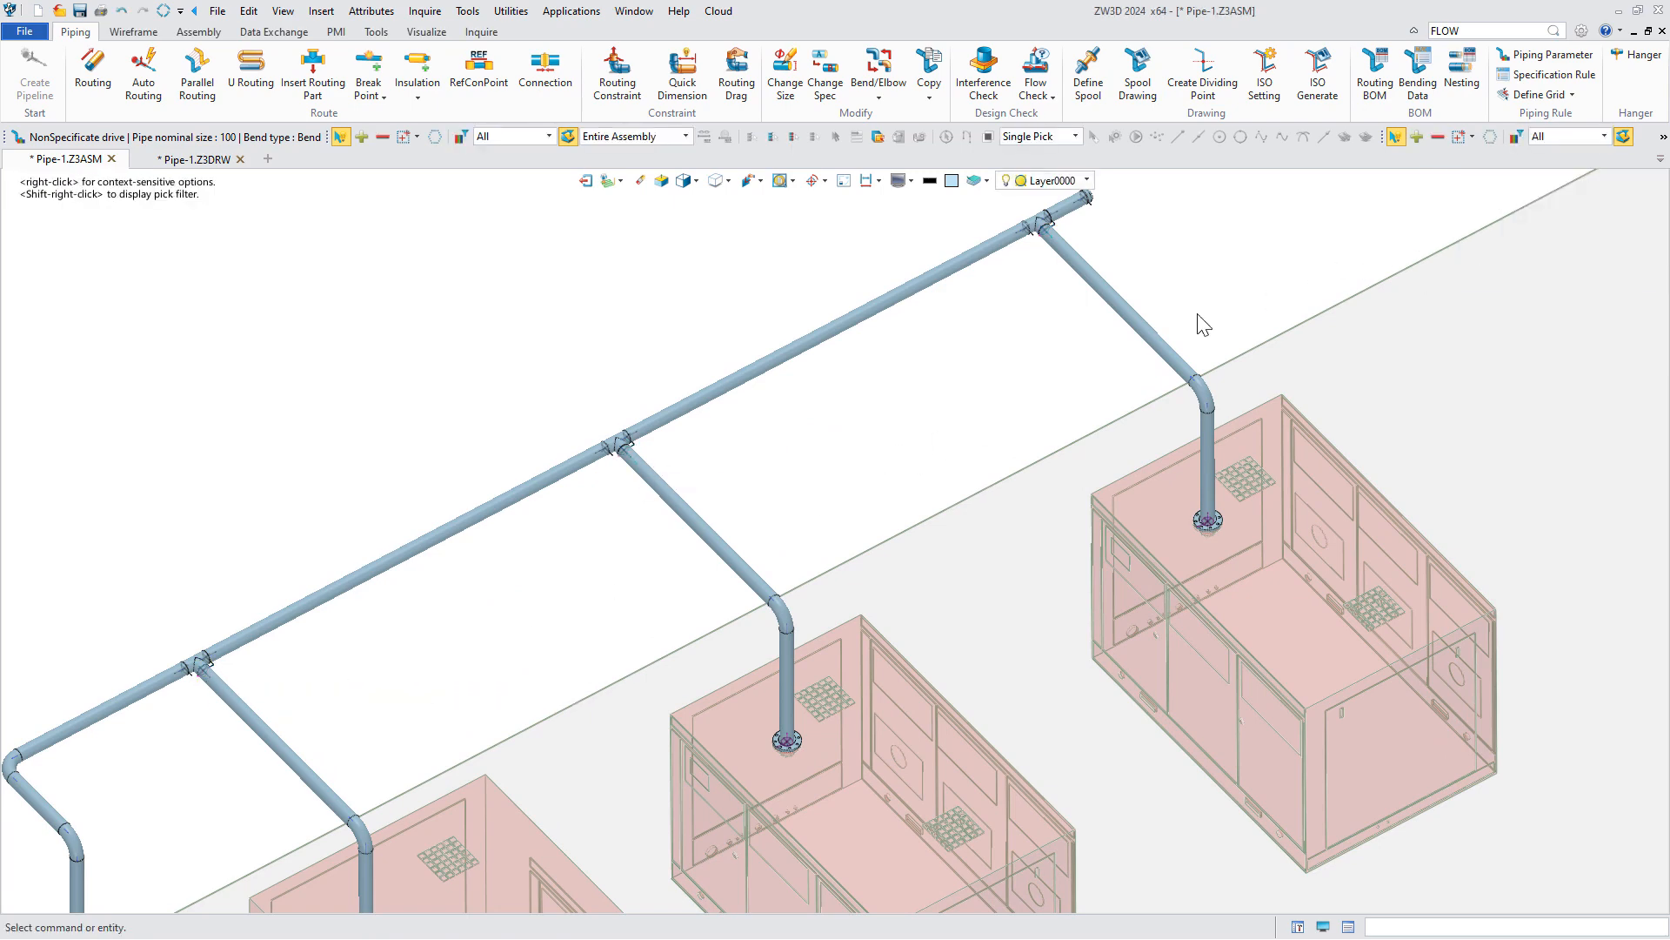
left_click(1203, 75)
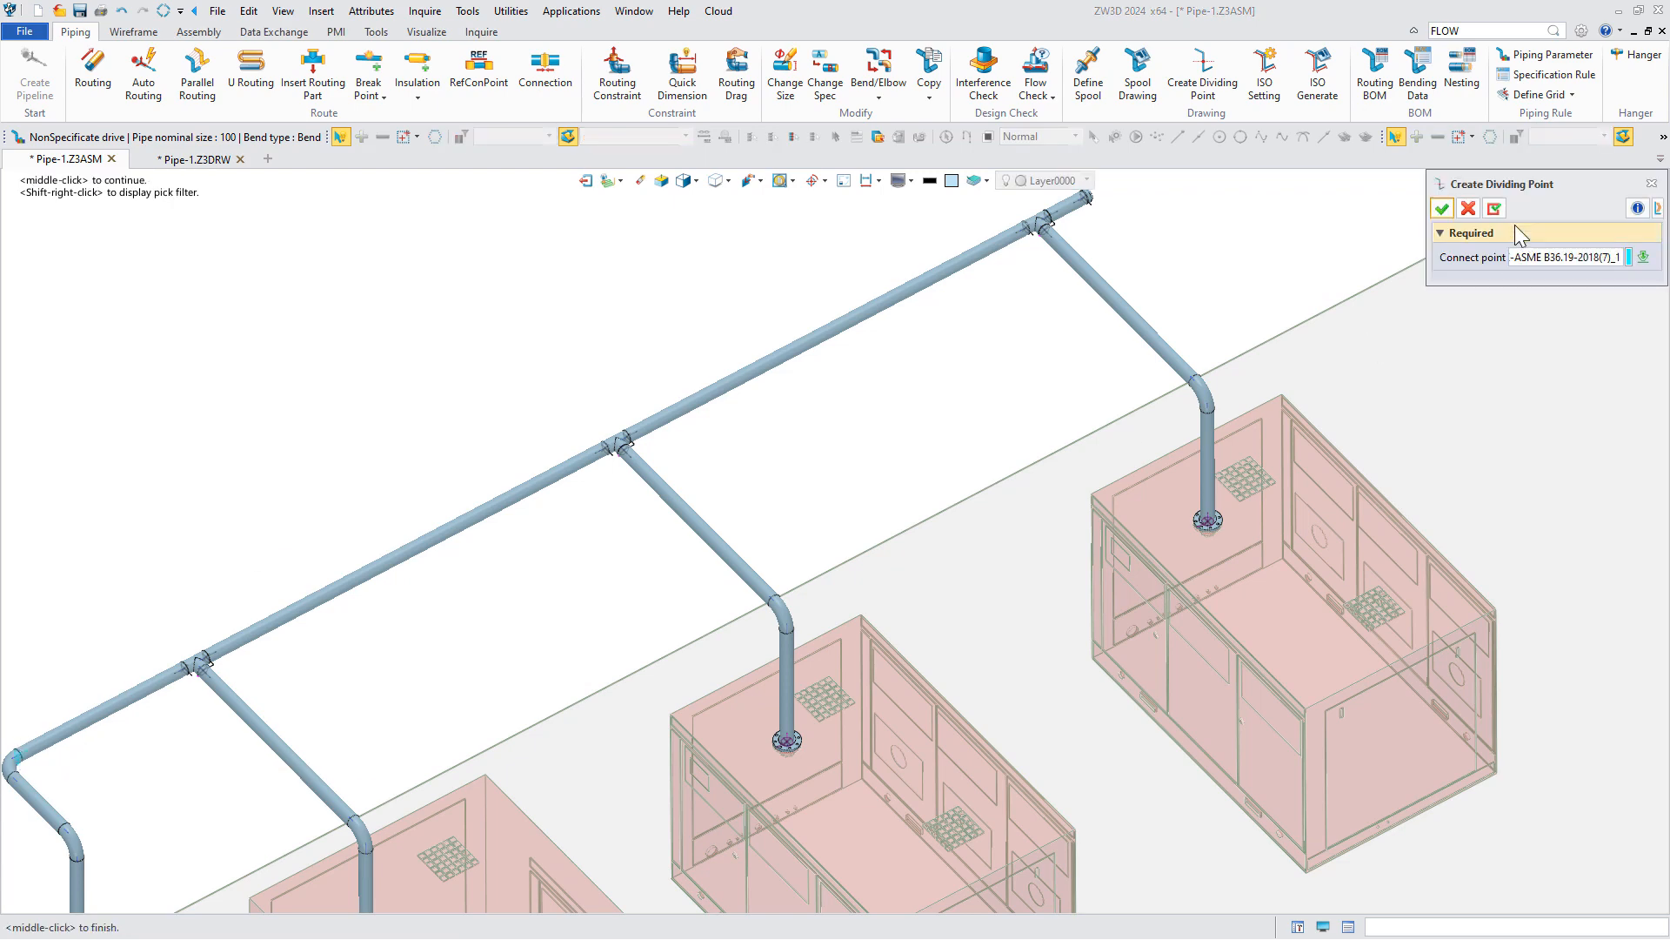
left_click(1264, 70)
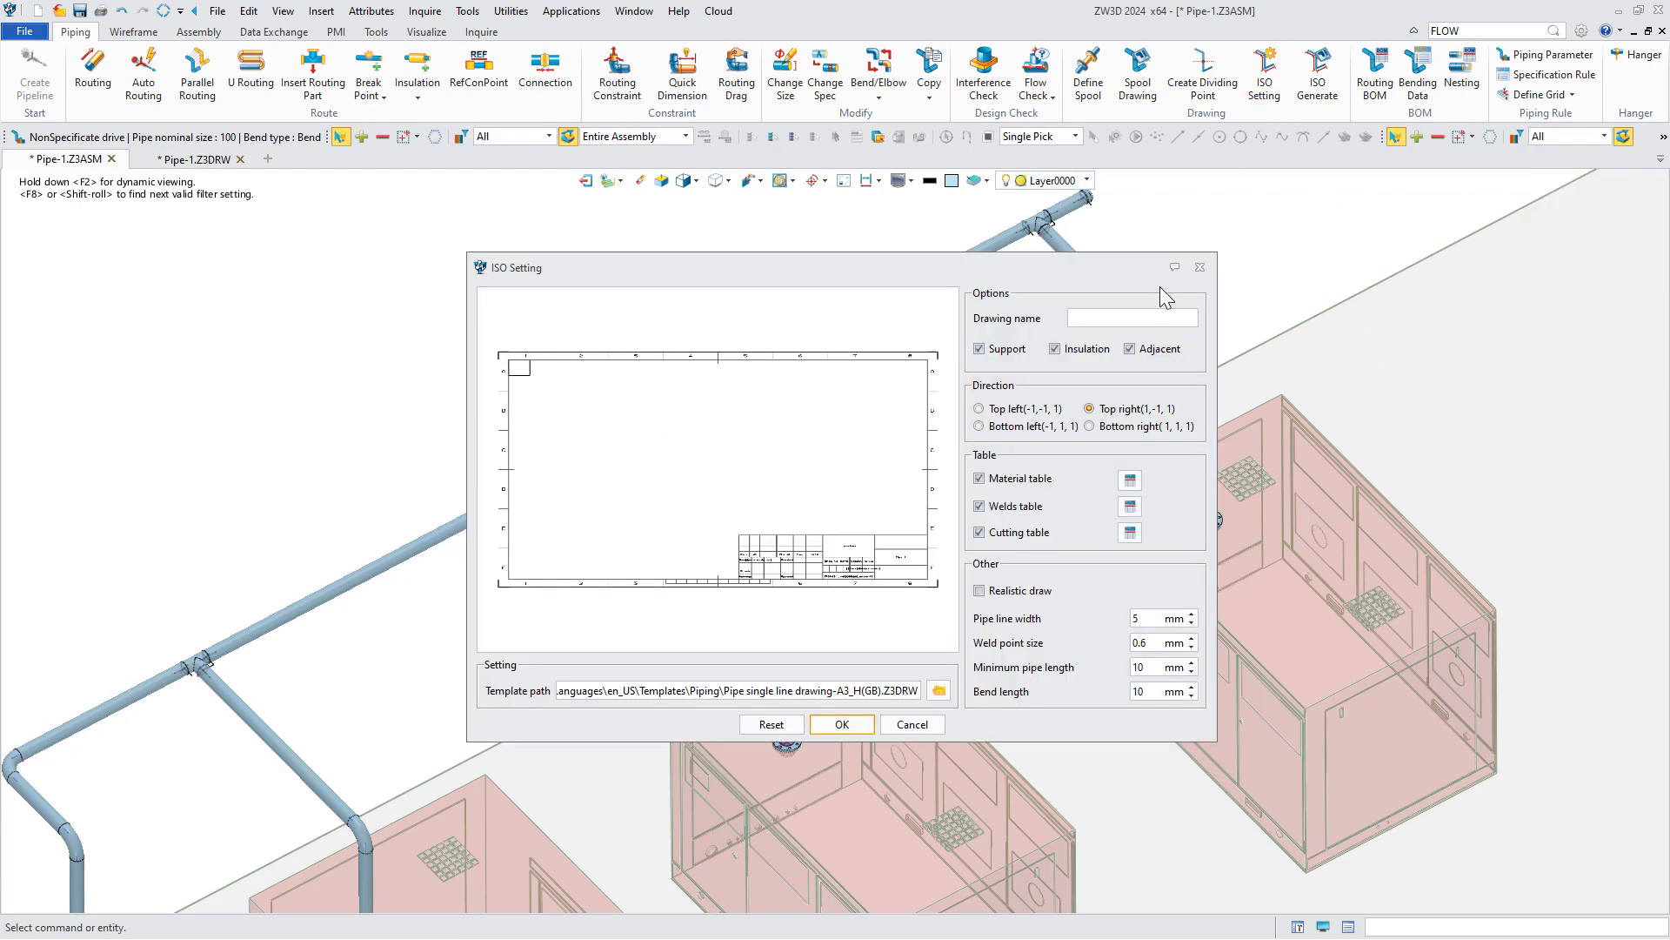
- Generate ISO-Pipe isometric drawings, sheets ISO-Pipe-11 to 15, and show ISO-Pipe-12
type("ISO-Pipe-1")
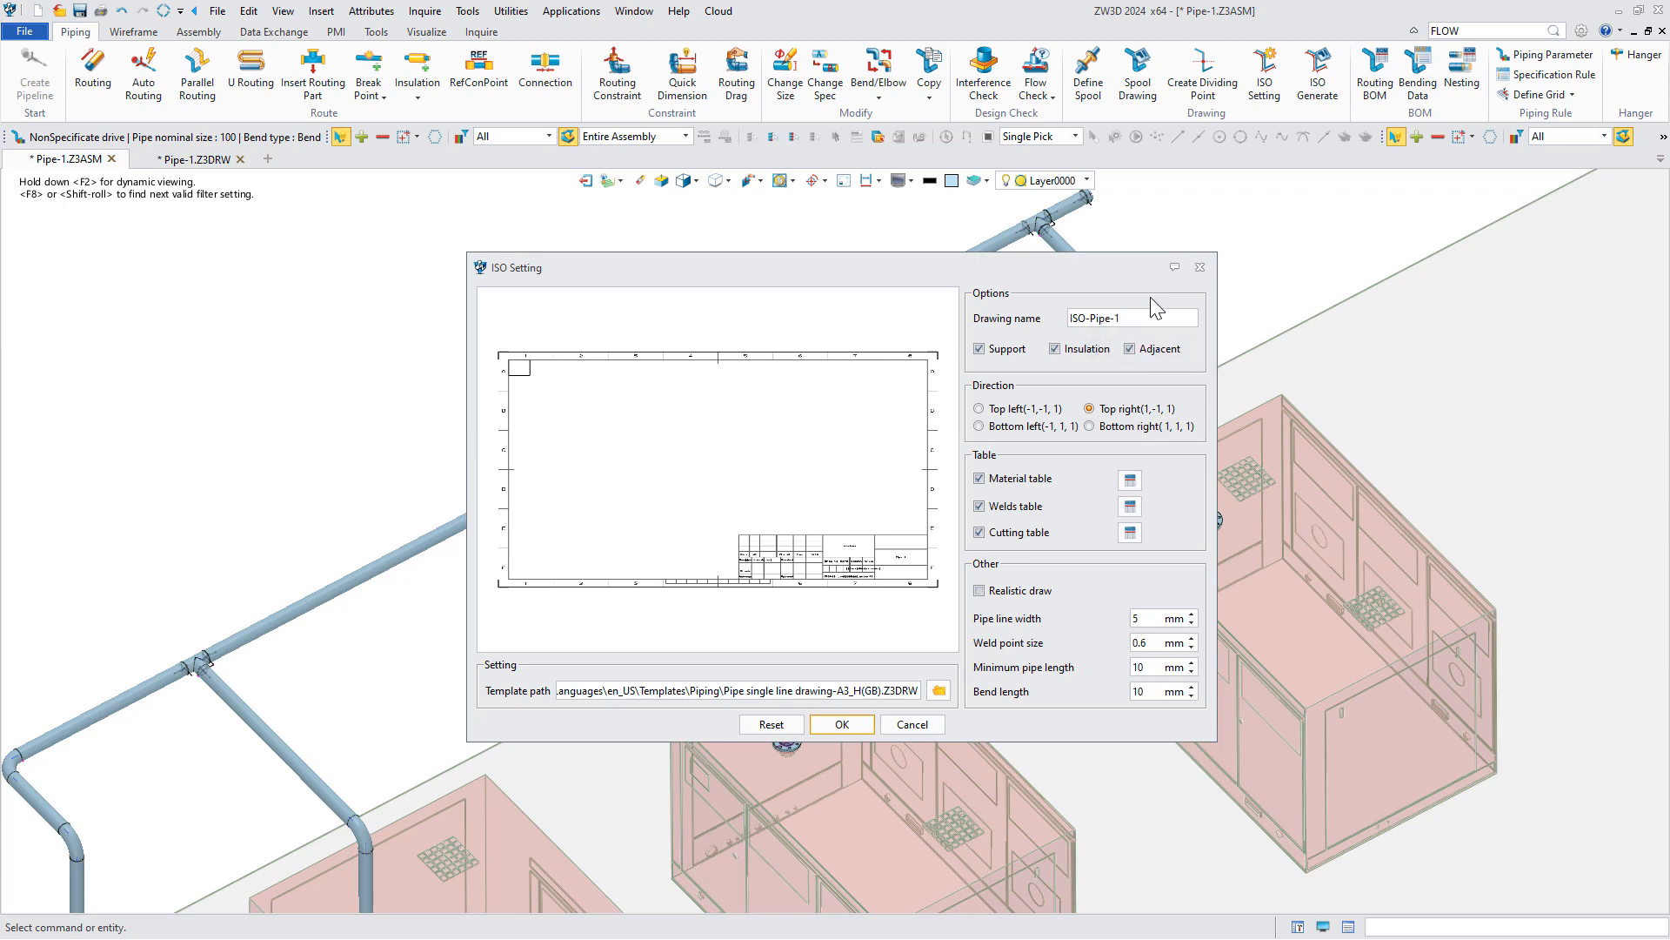
left_click(842, 724)
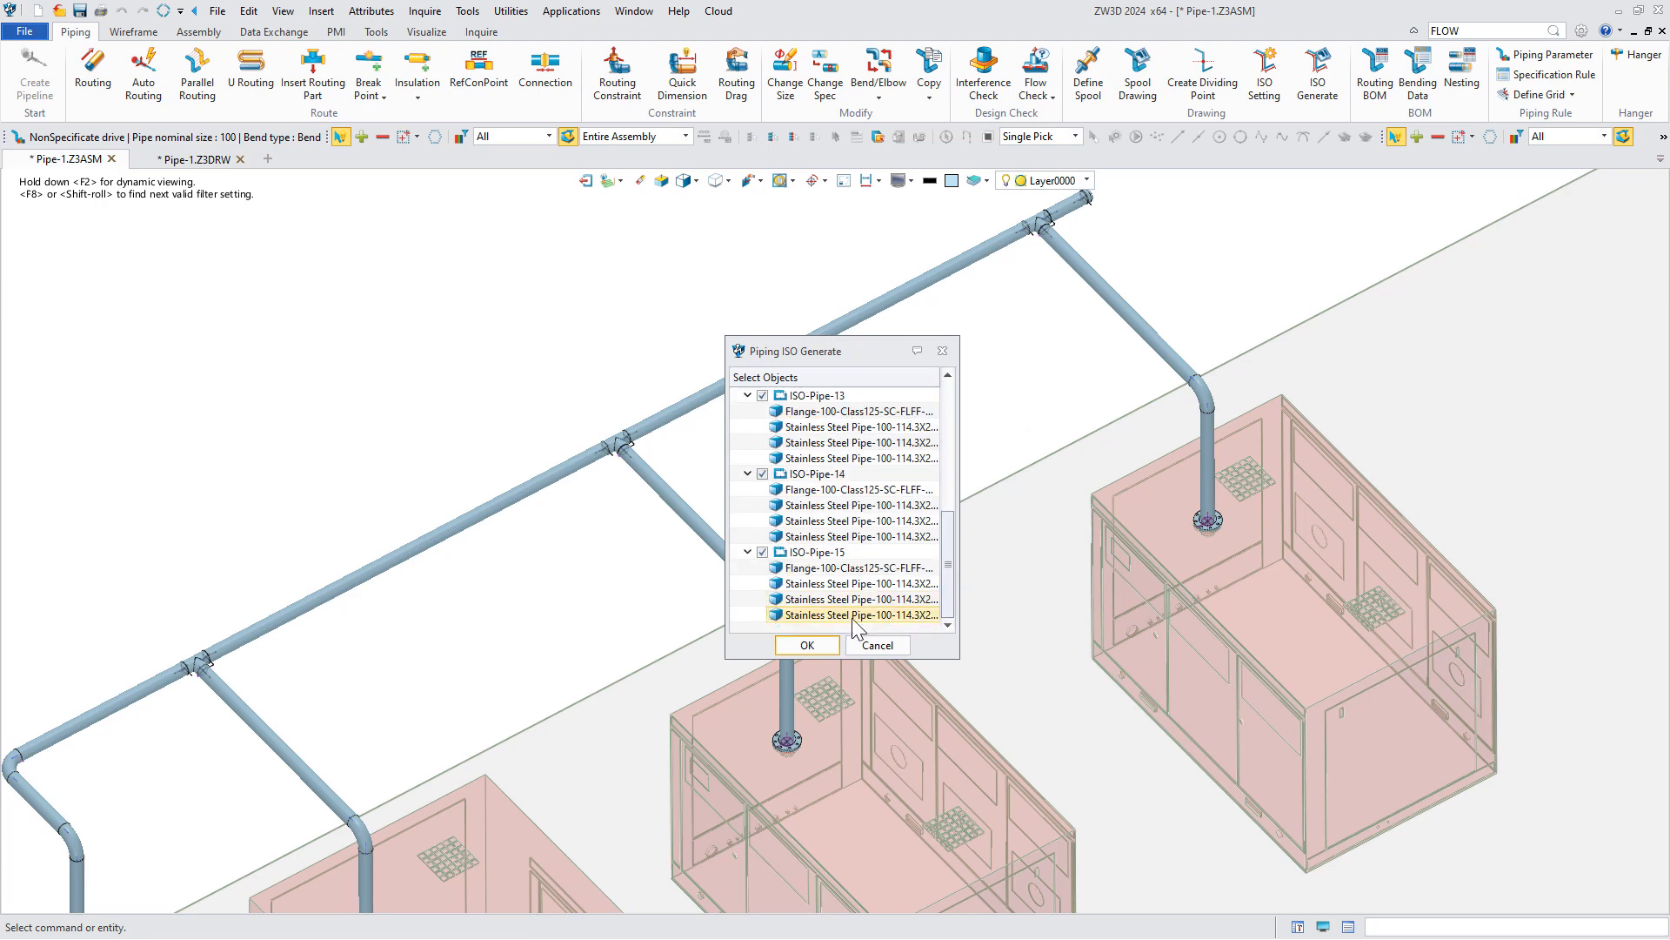
left_click(806, 643)
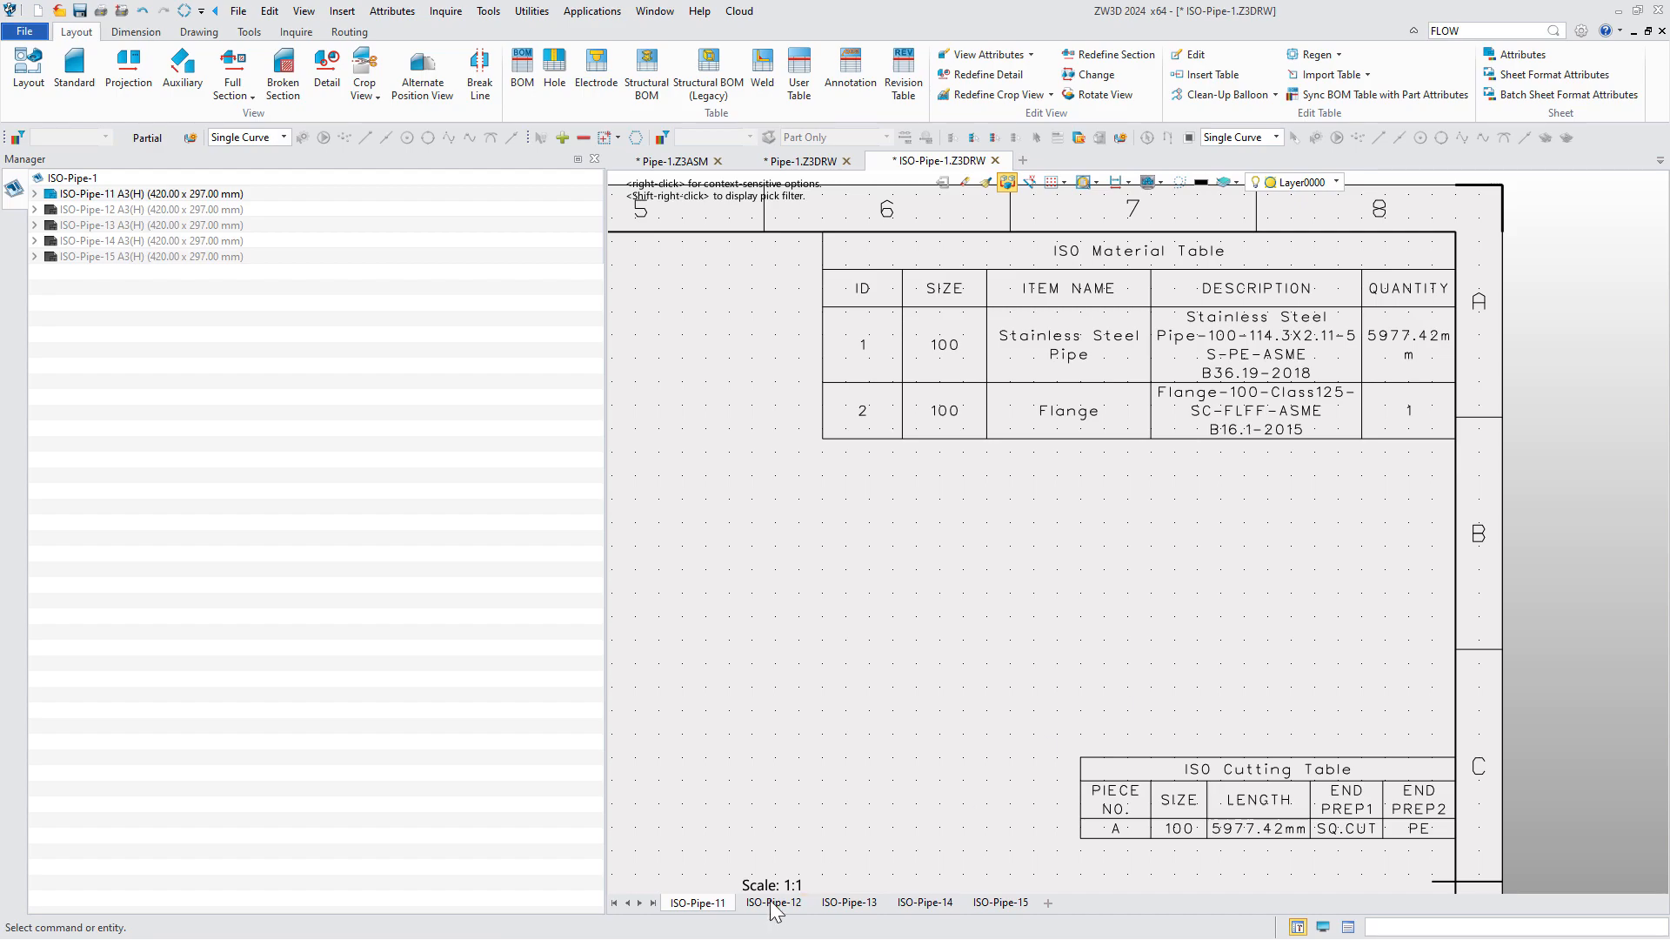
left_click(773, 903)
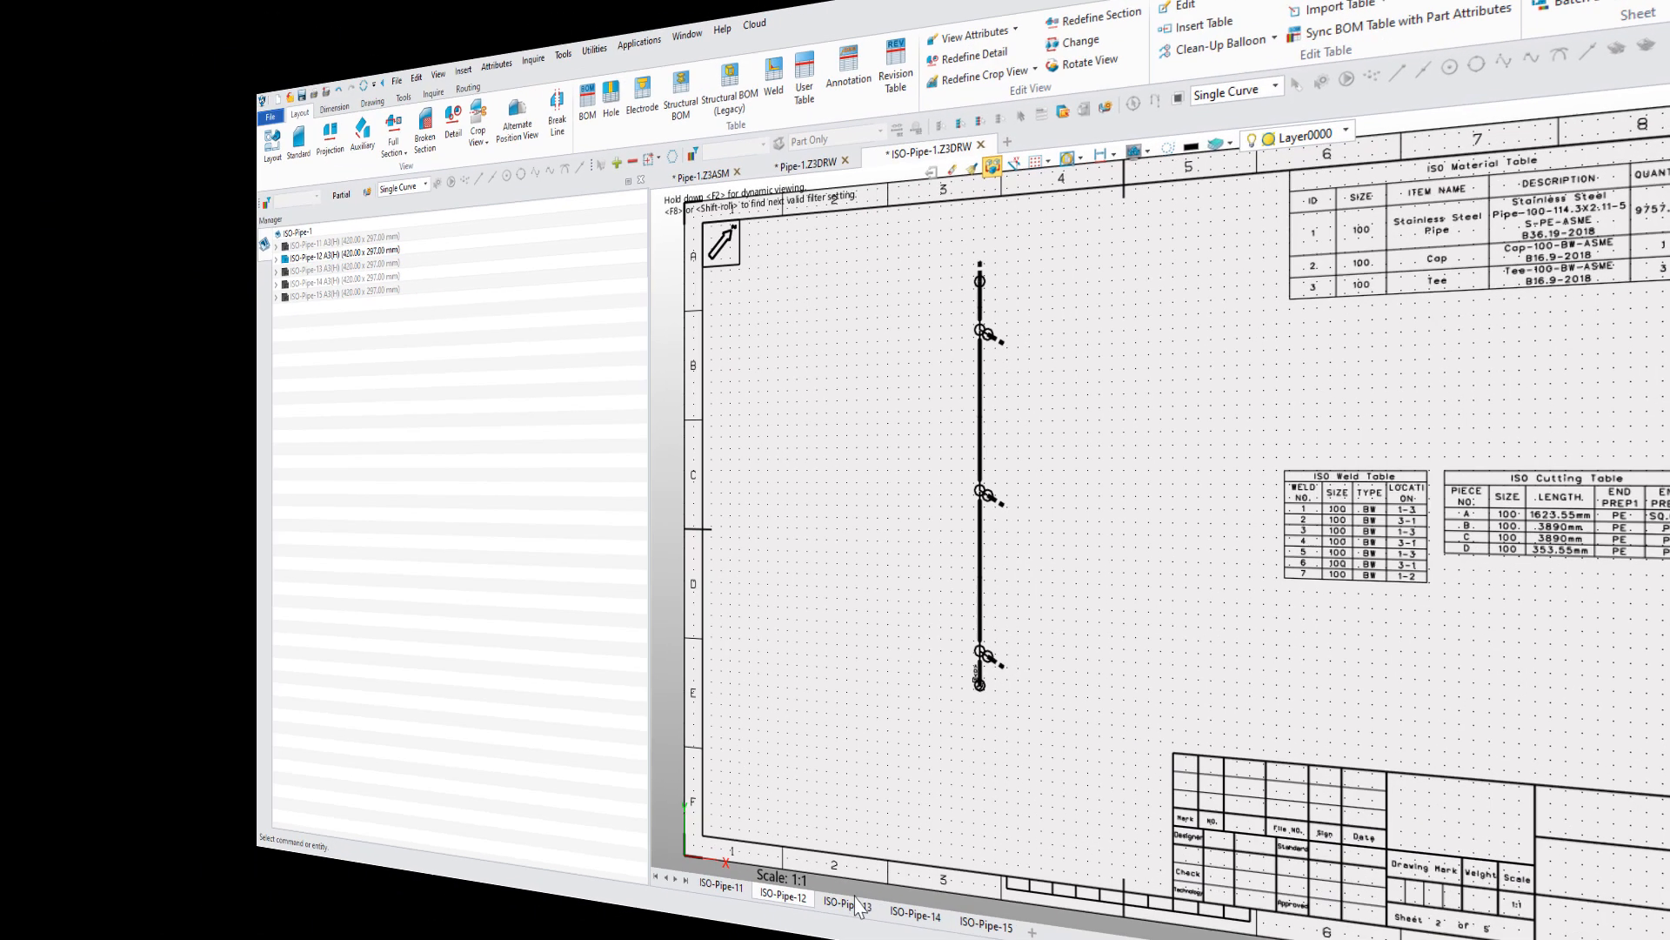